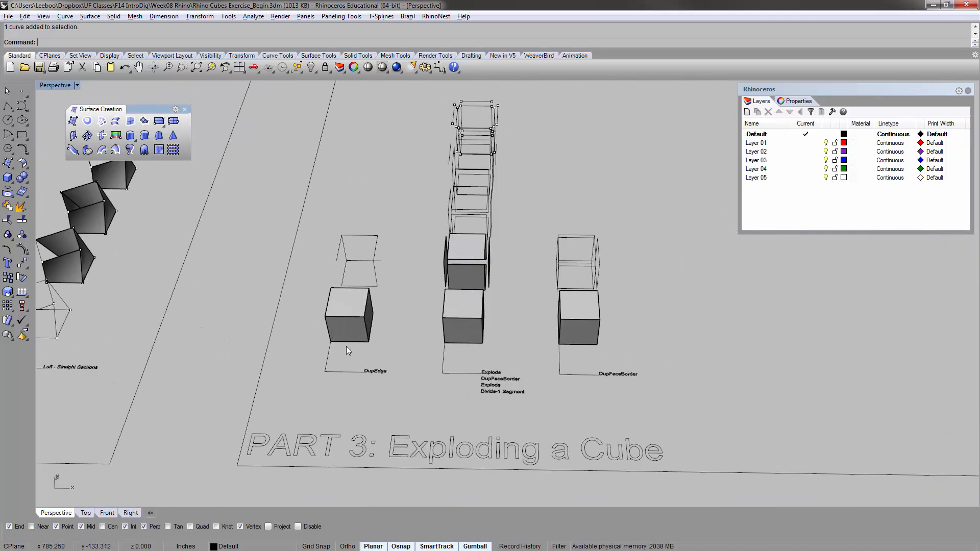
pyautogui.moveTo(385, 326)
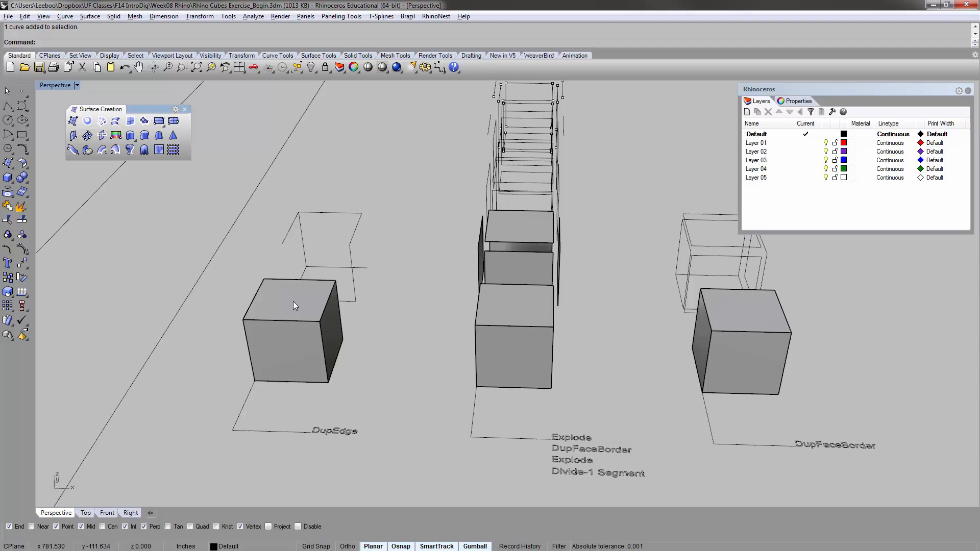
pyautogui.moveTo(285, 350)
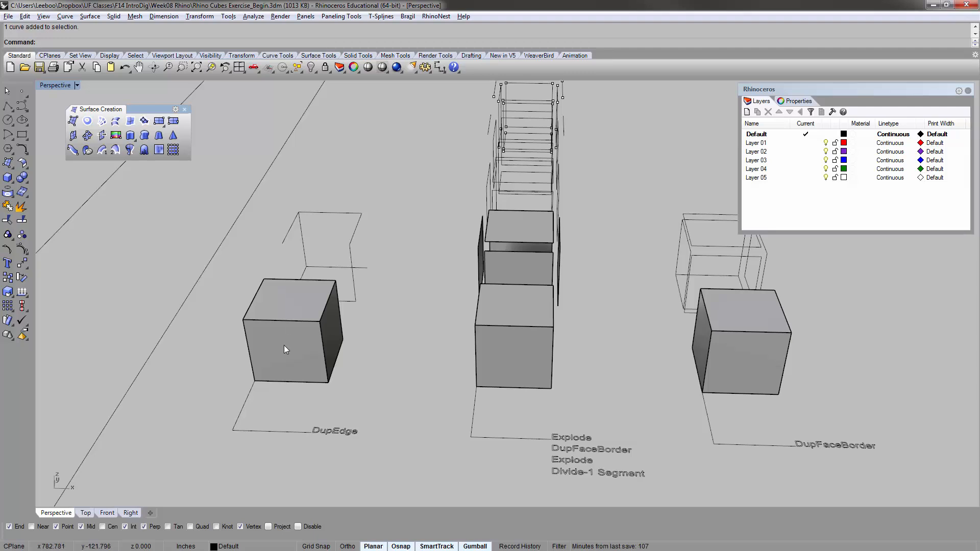
pyautogui.moveTo(299, 282)
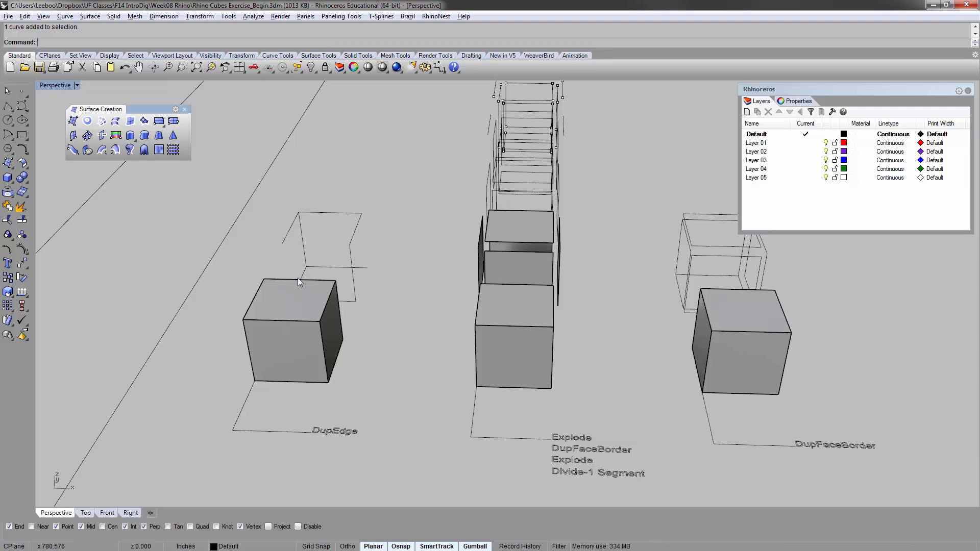
pyautogui.moveTo(289, 325)
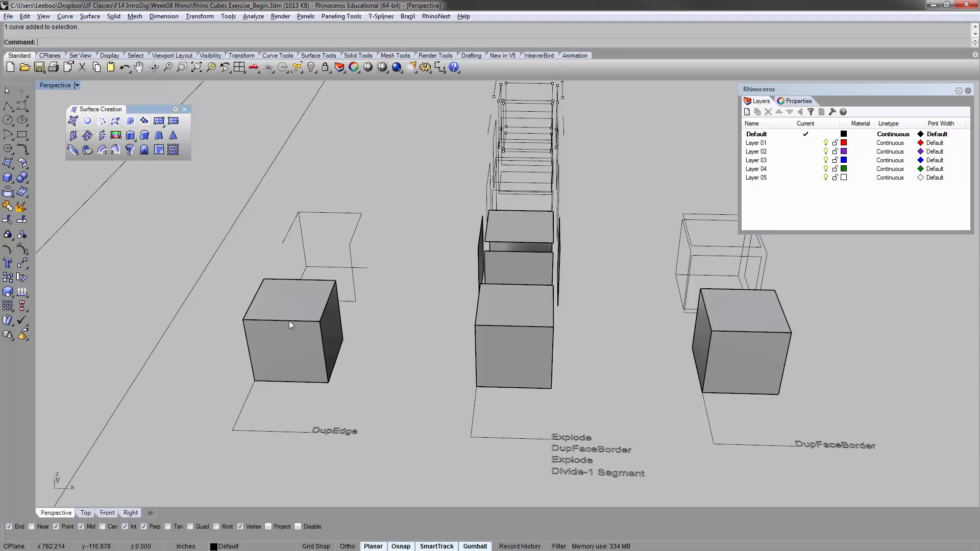
pyautogui.moveTo(306, 297)
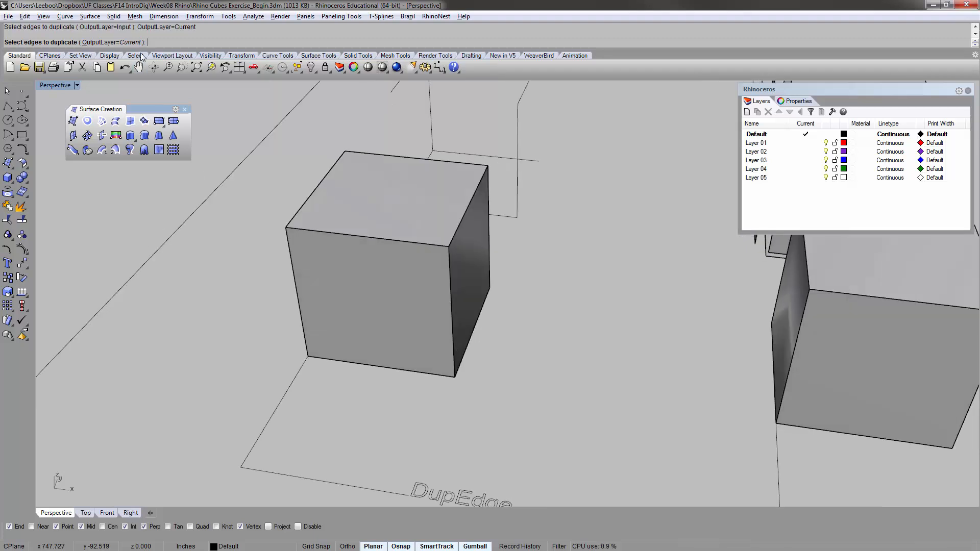
pyautogui.moveTo(306, 204)
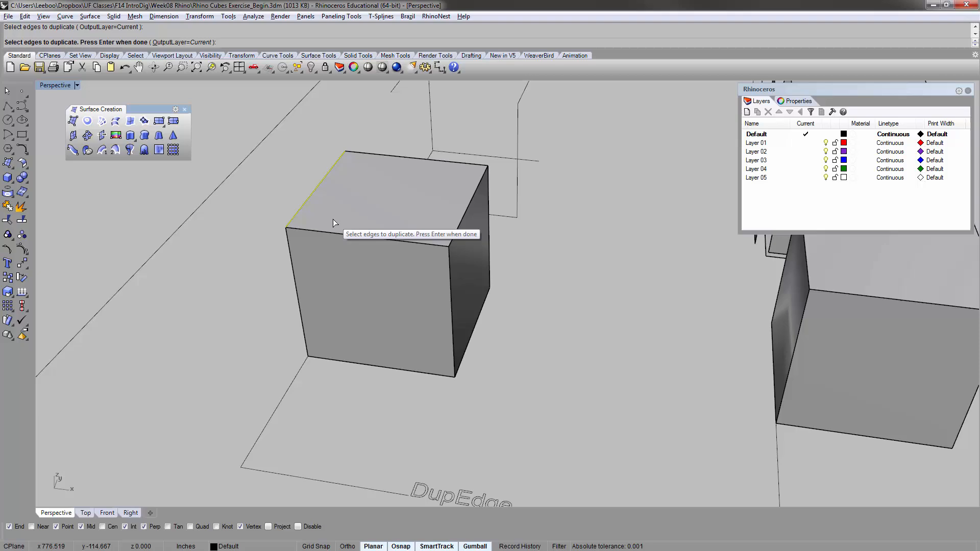
# - Pick a cube edge for DupEdge to duplicate as a curve
pyautogui.click(459, 221)
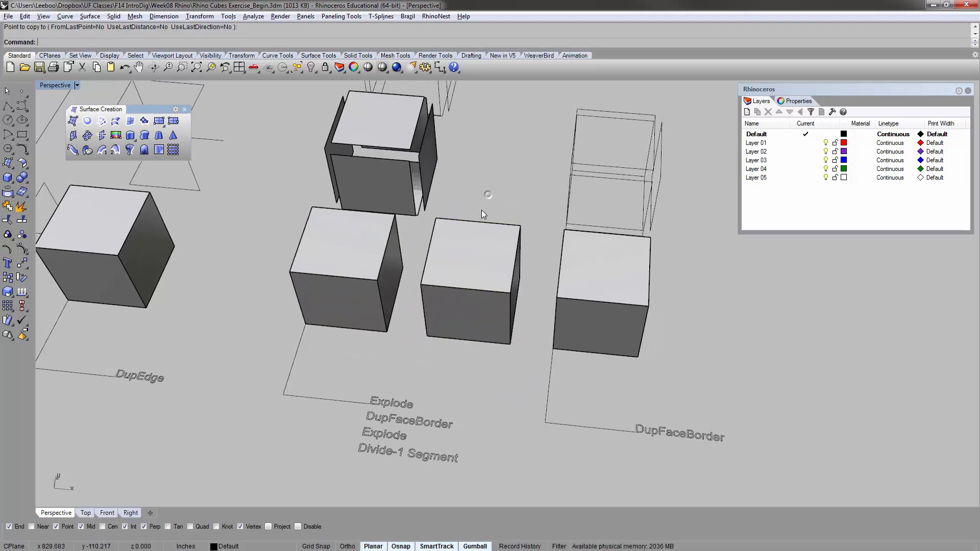
# - Place the copied cube beside the original and inspect the cube and border curve with What
pyautogui.click(345, 275)
pyautogui.write('What')
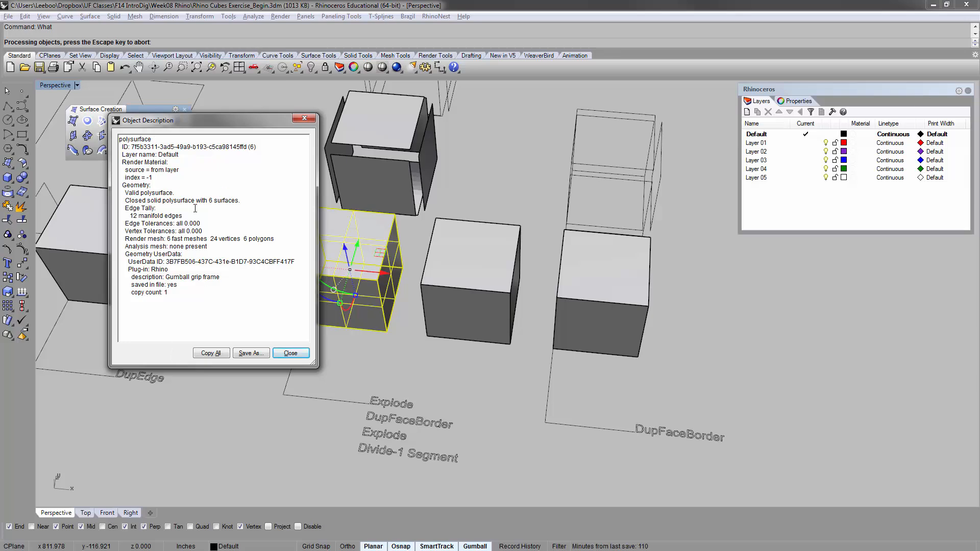
pyautogui.click(290, 353)
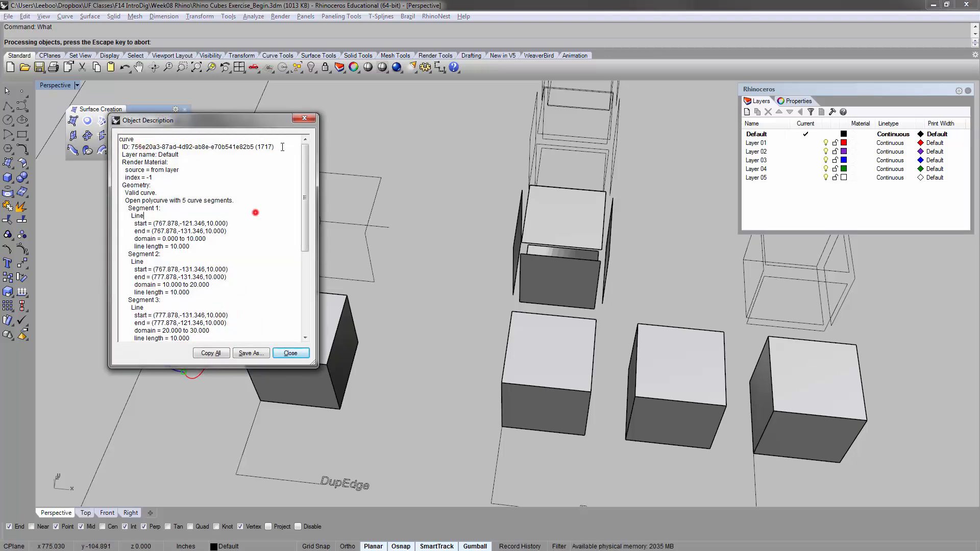
pyautogui.click(290, 353)
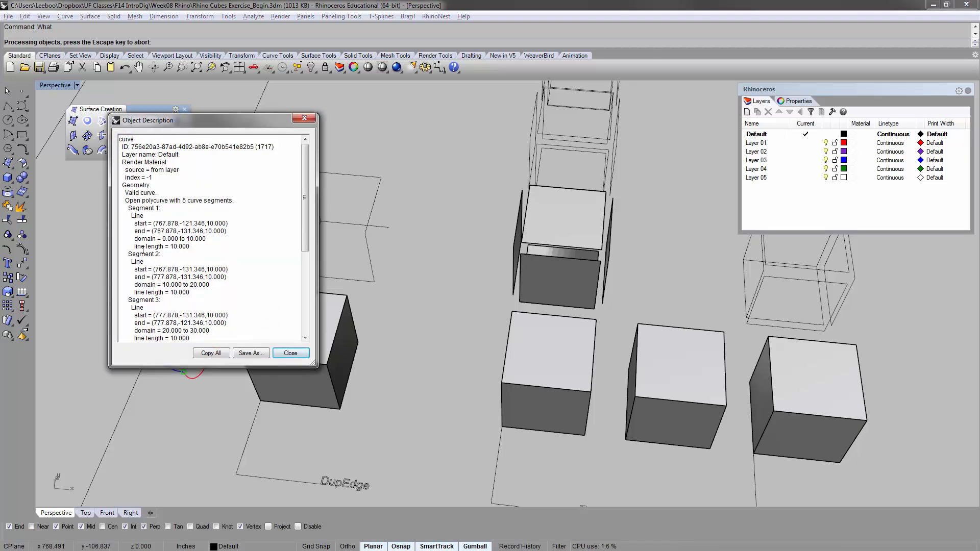
pyautogui.scroll(-3)
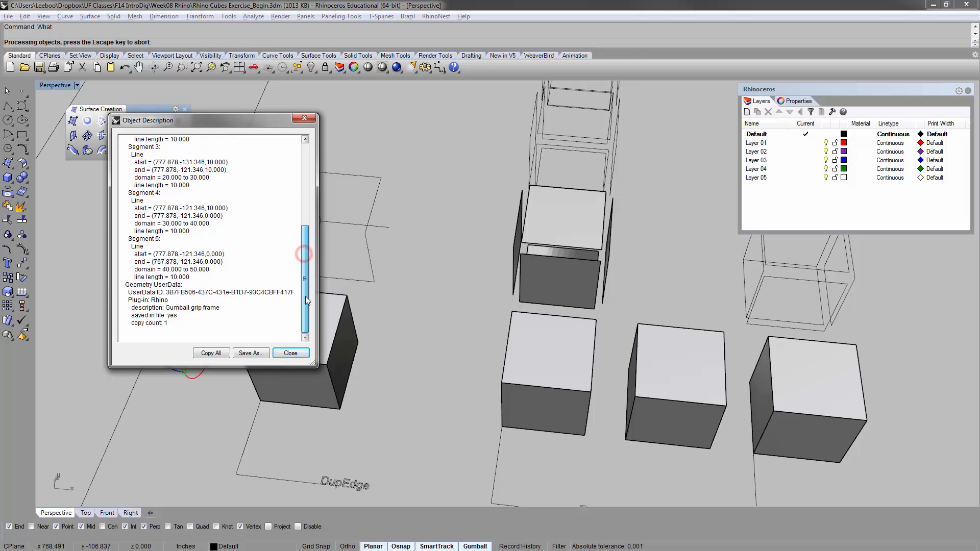
pyautogui.click(290, 353)
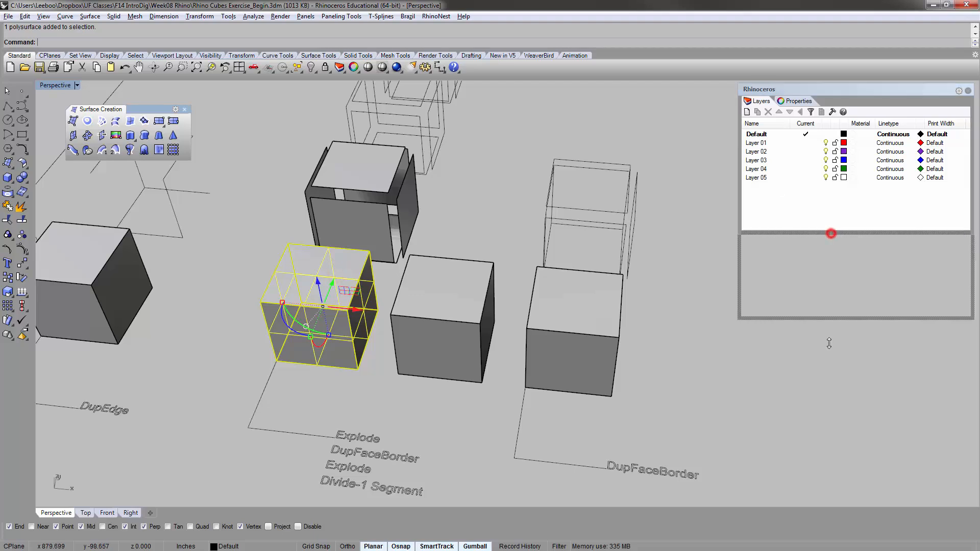
pyautogui.click(798, 101)
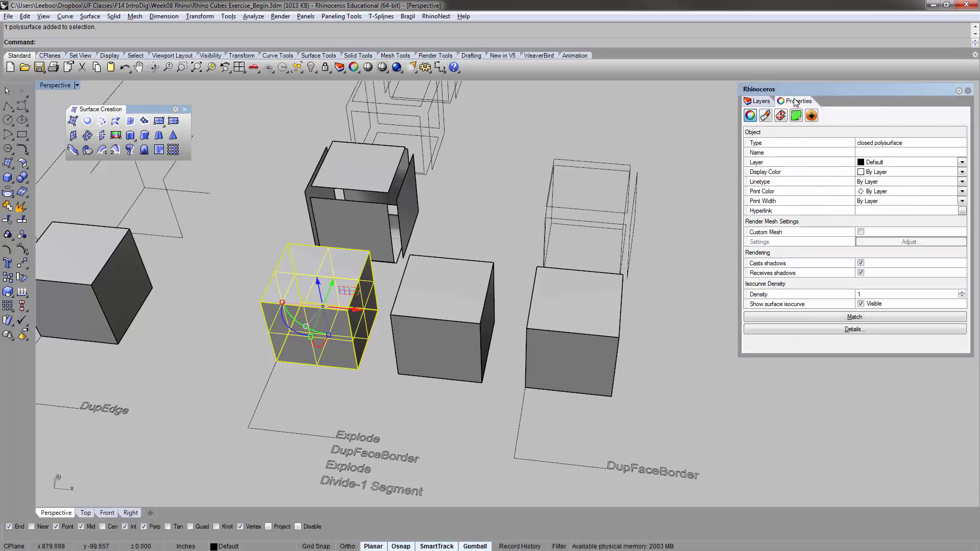
pyautogui.click(761, 101)
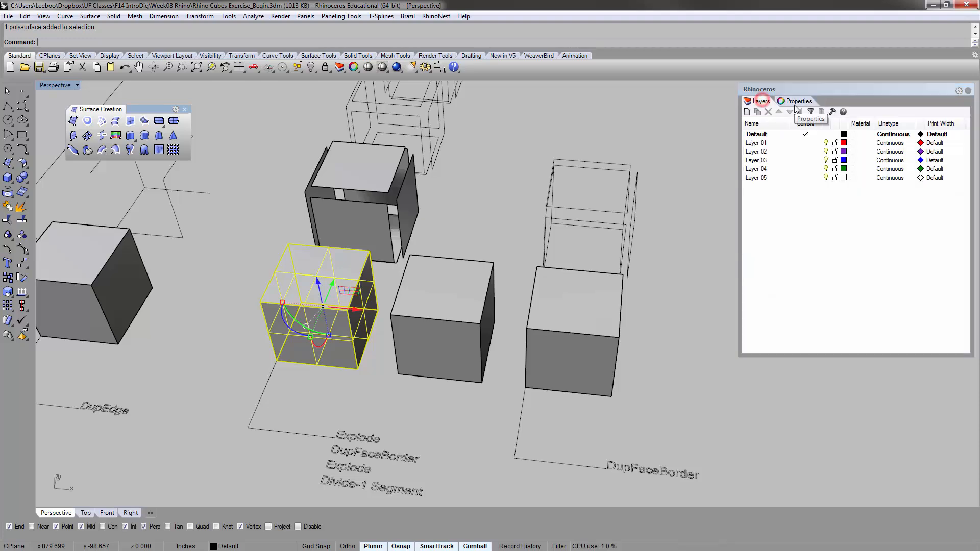
pyautogui.click(798, 101)
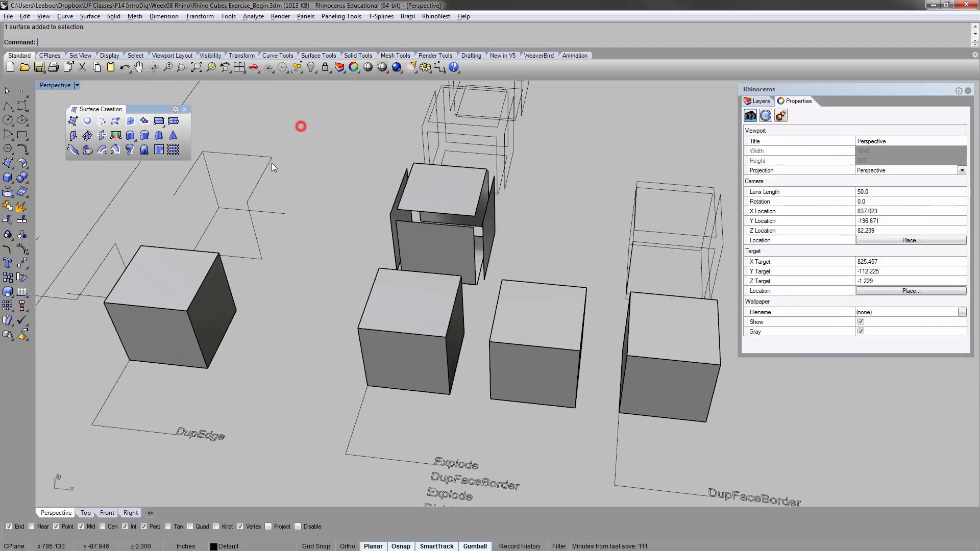
pyautogui.click(247, 200)
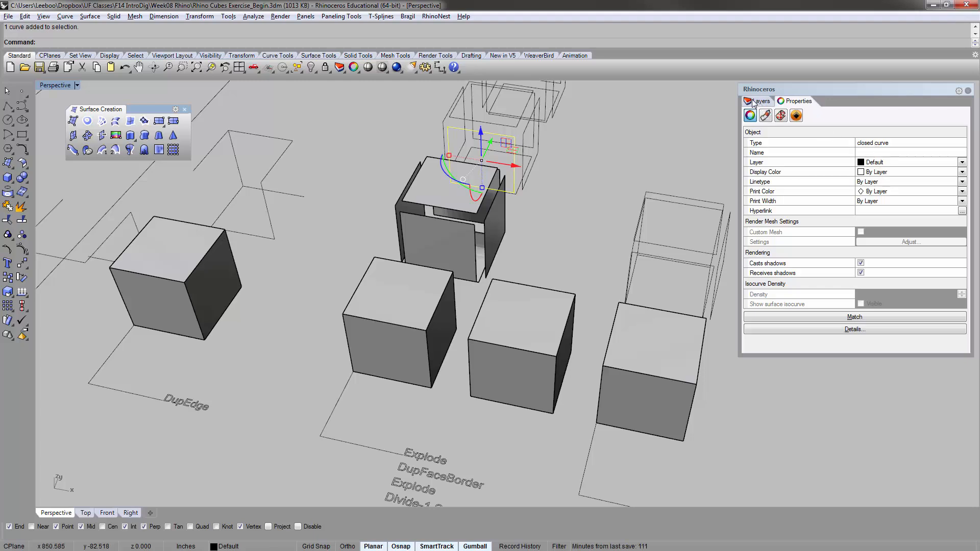
pyautogui.click(760, 101)
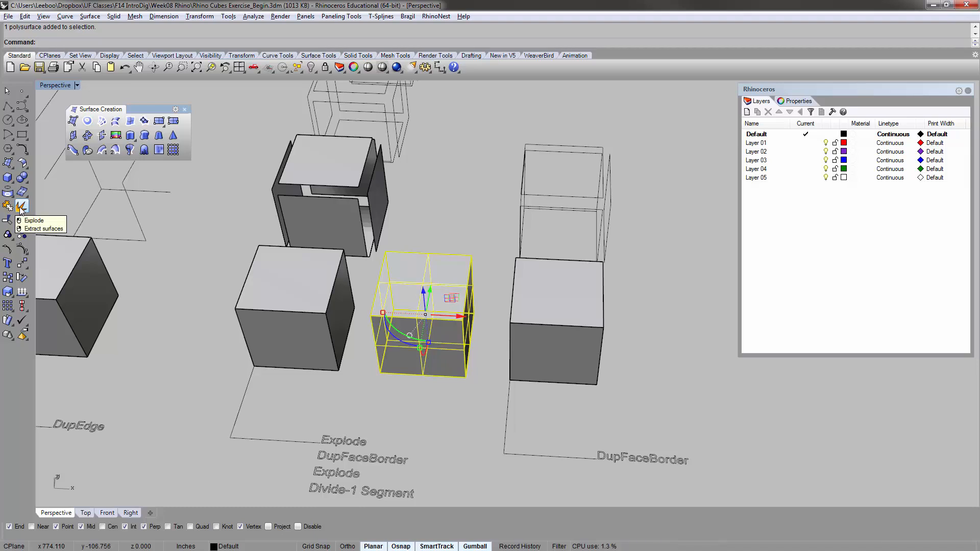
# - Explode the copied cube into six faces and lift the top face away with a -1 gumball offset
pyautogui.click(9, 207)
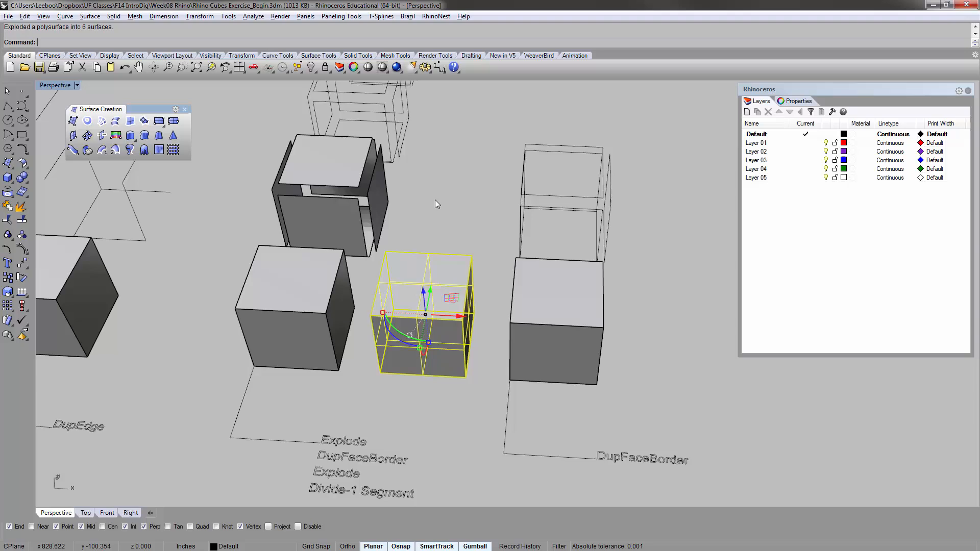
pyautogui.click(436, 274)
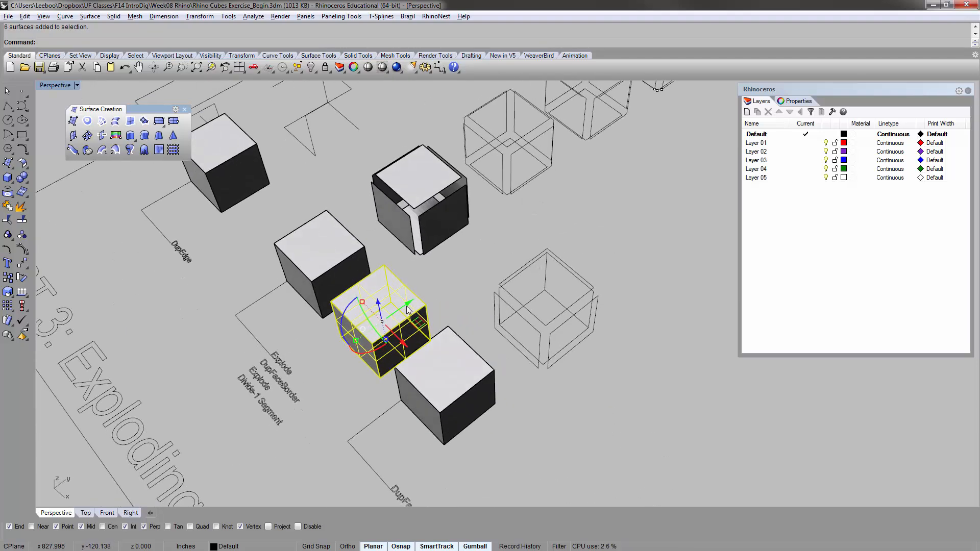
pyautogui.moveTo(416, 300)
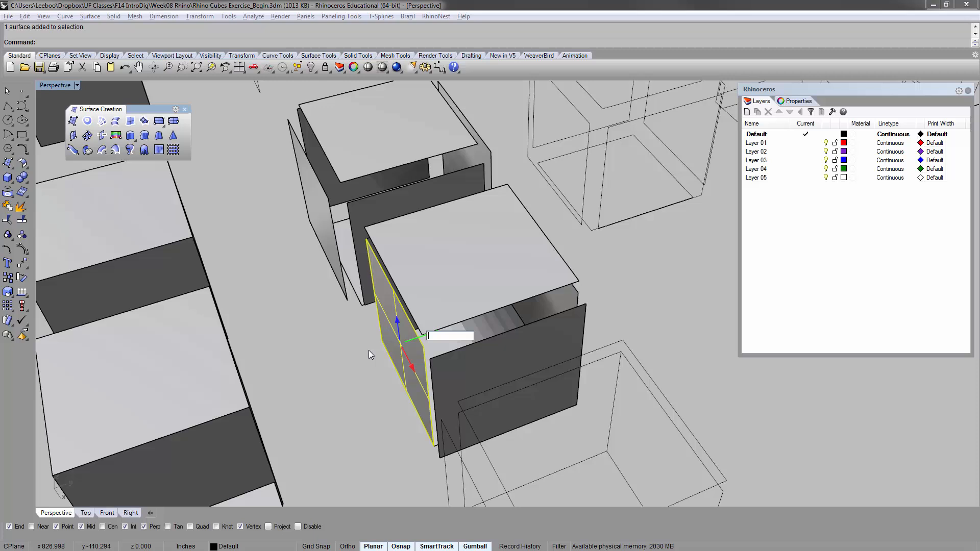
pyautogui.moveTo(299, 347)
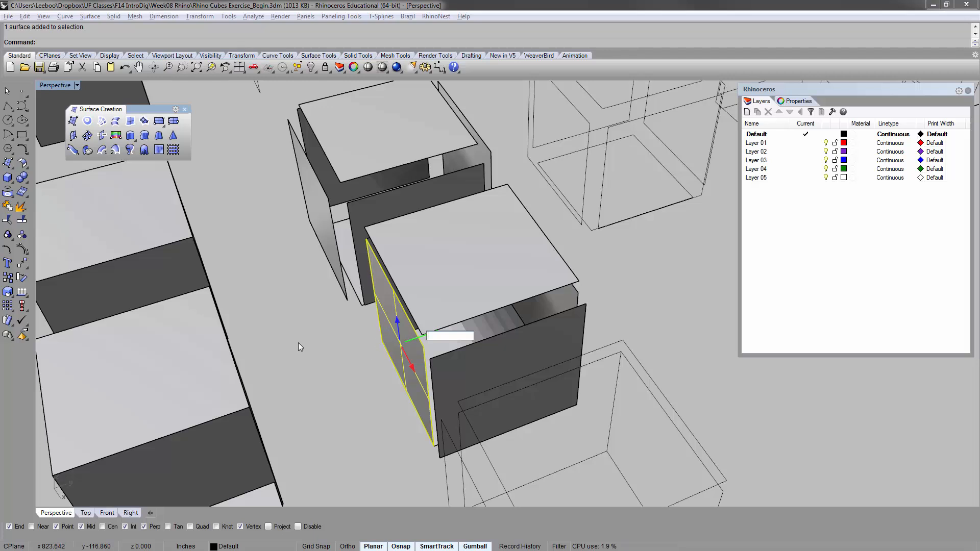
pyautogui.write('-1')
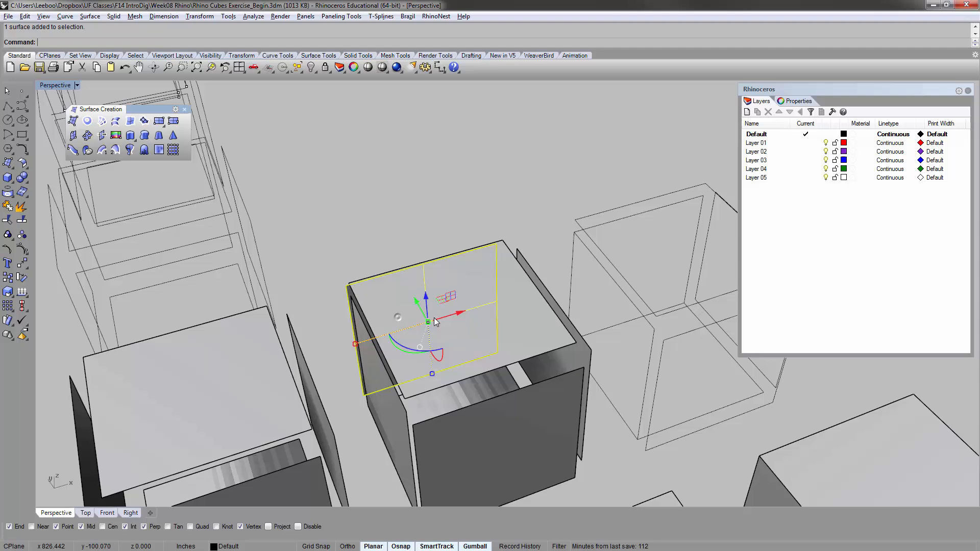
pyautogui.moveTo(438, 313); pyautogui.dragTo(406, 341)
pyautogui.write('Dup')
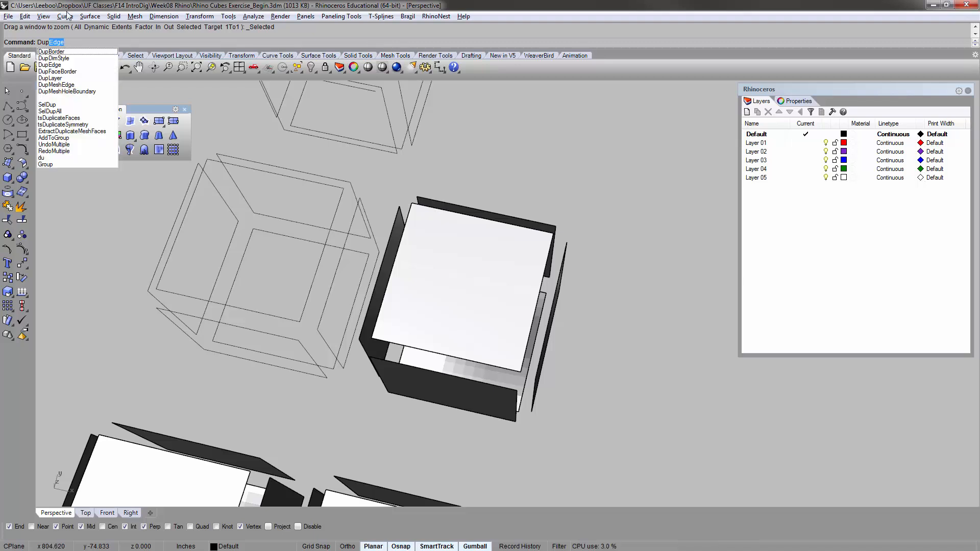
pyautogui.moveTo(58, 72)
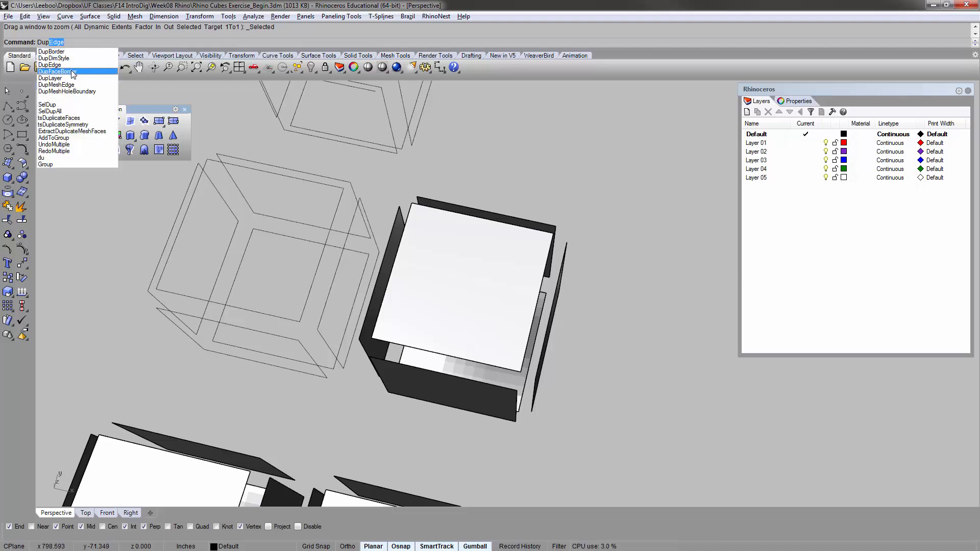
# - Run DupFaceBorder on the exploded cube's top face to get its border curve
pyautogui.click(59, 71)
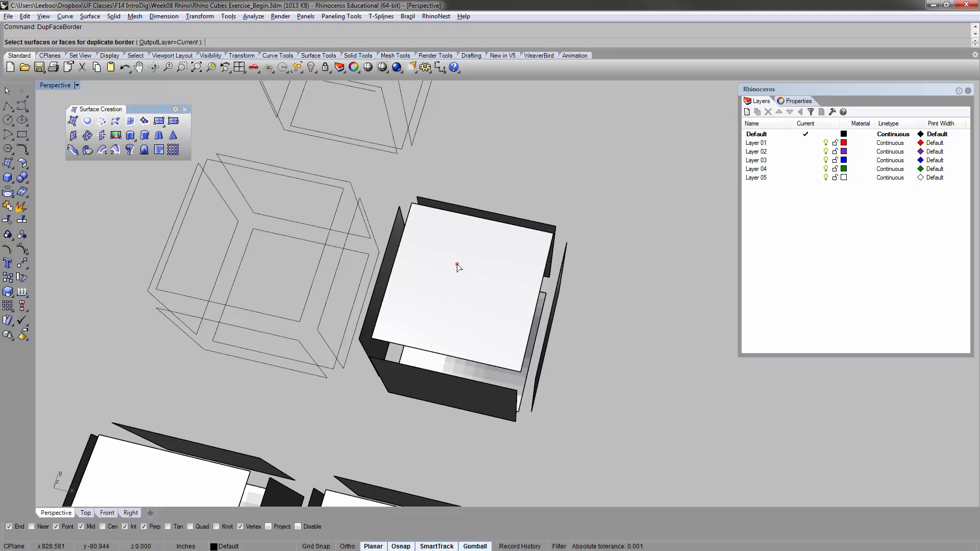
pyautogui.click(478, 283)
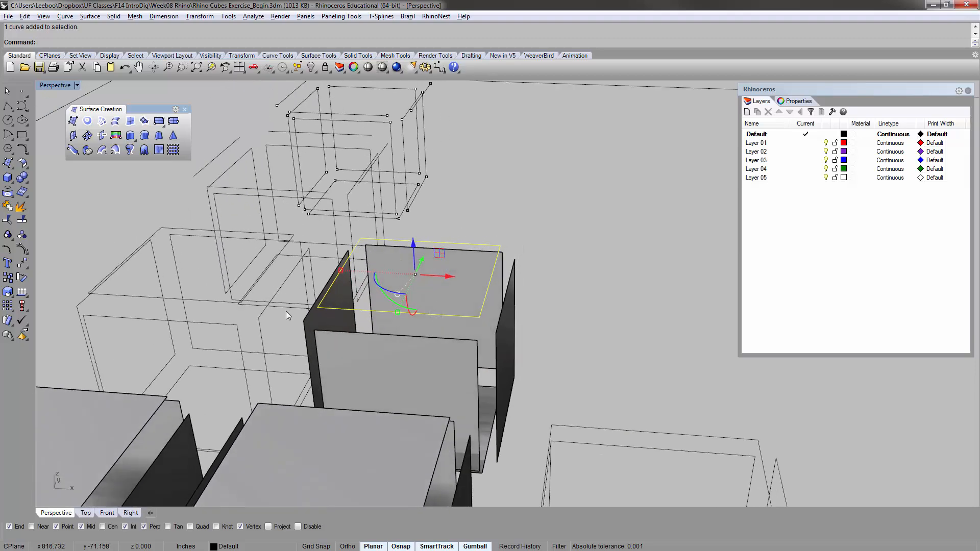
pyautogui.moveTo(306, 319)
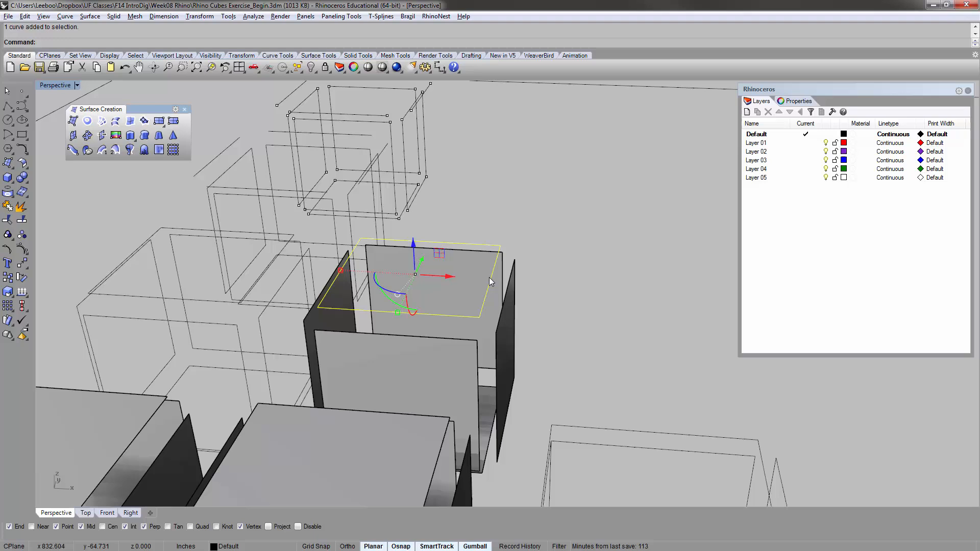
pyautogui.moveTo(546, 201)
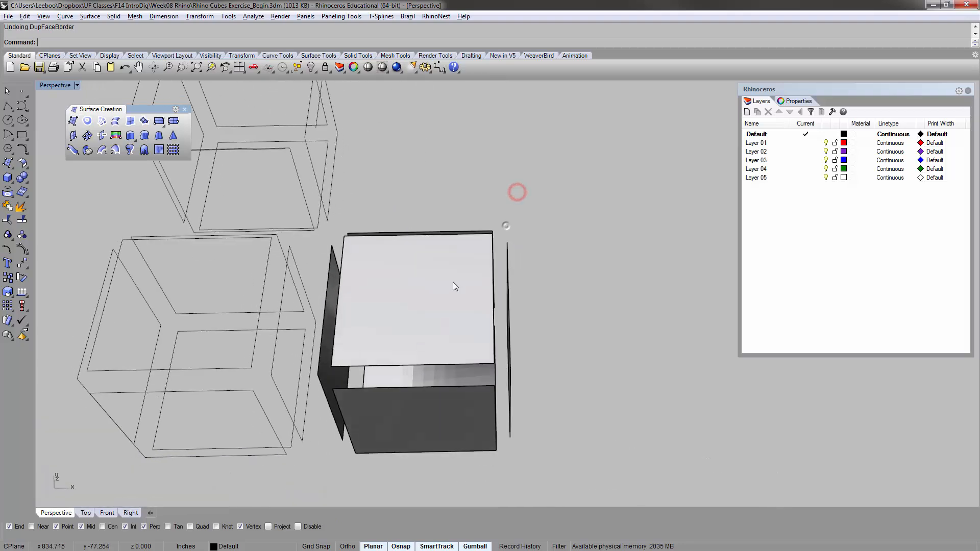
# - Select all six faces and duplicate their borders as curves with DupFaceBorder
pyautogui.click(468, 364)
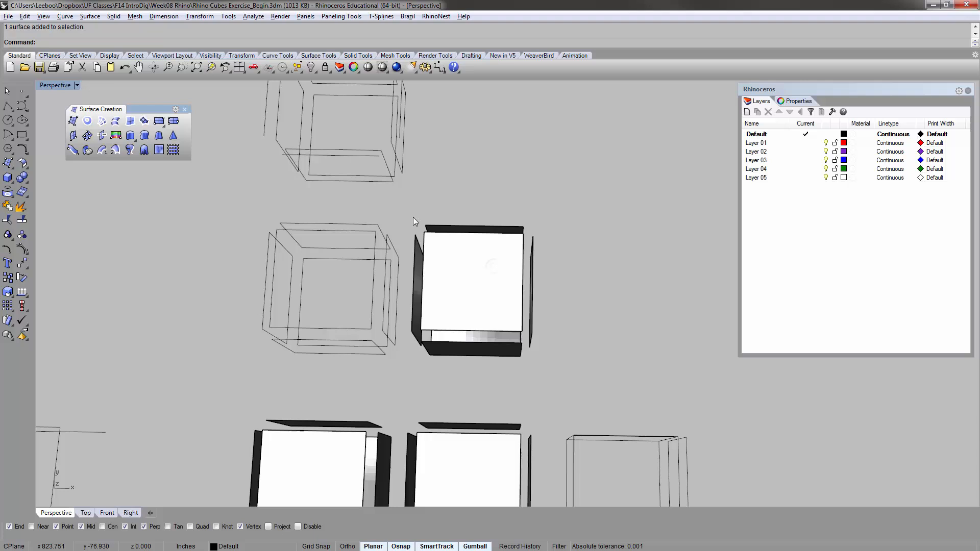
pyautogui.click(472, 291)
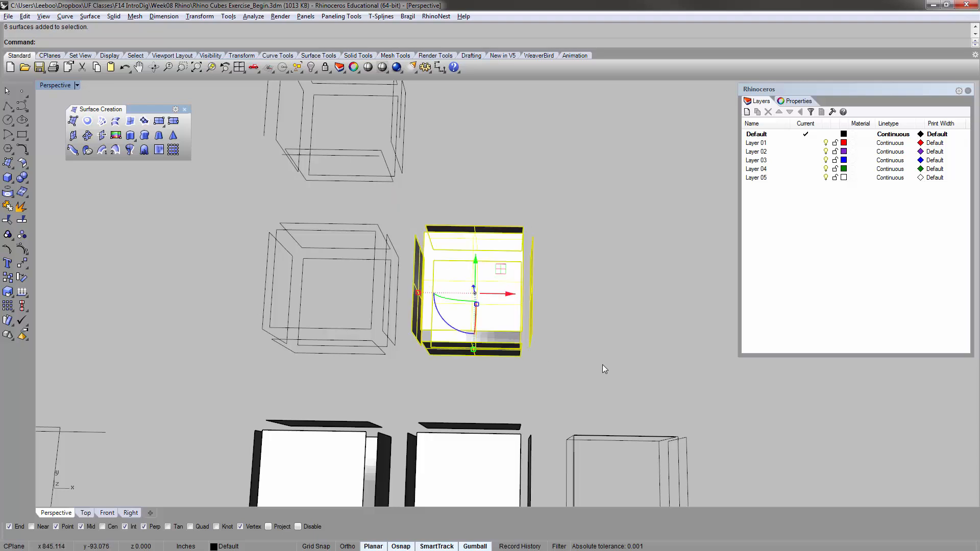
pyautogui.write('dyp')
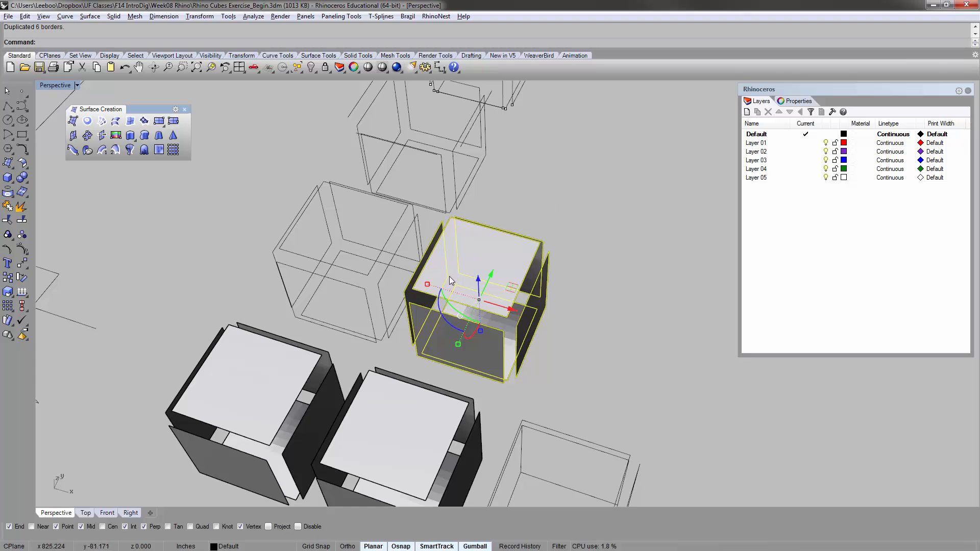
pyautogui.moveTo(451, 279)
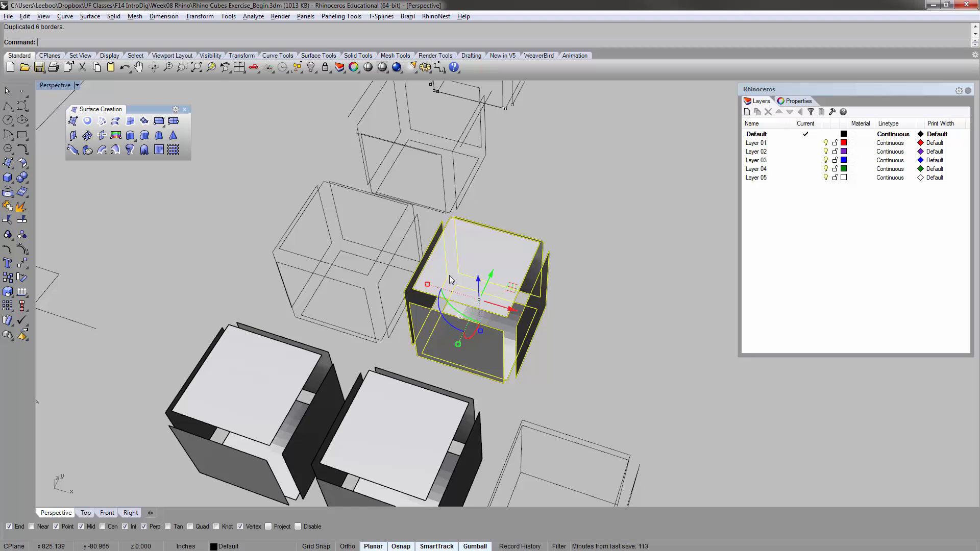
pyautogui.press('Delete')
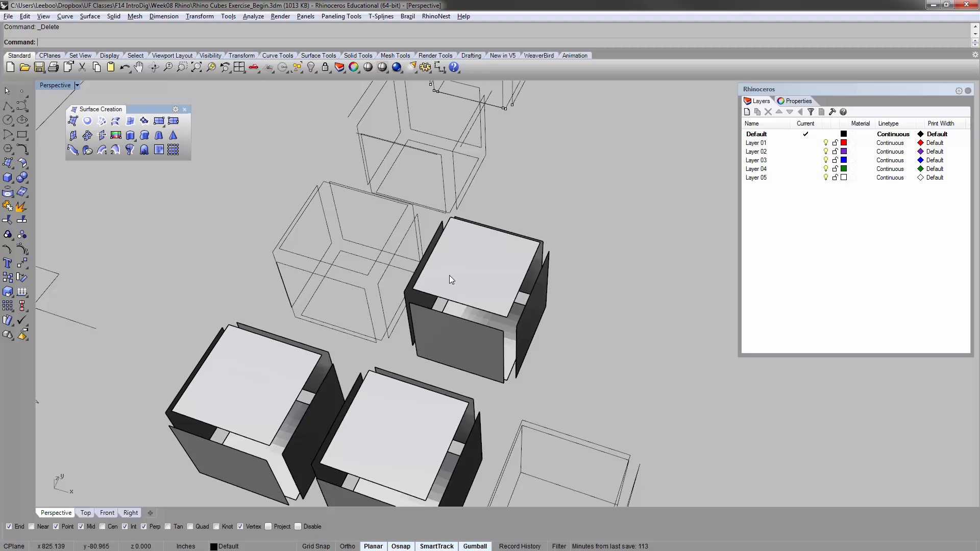
pyautogui.press('ctrl+z')
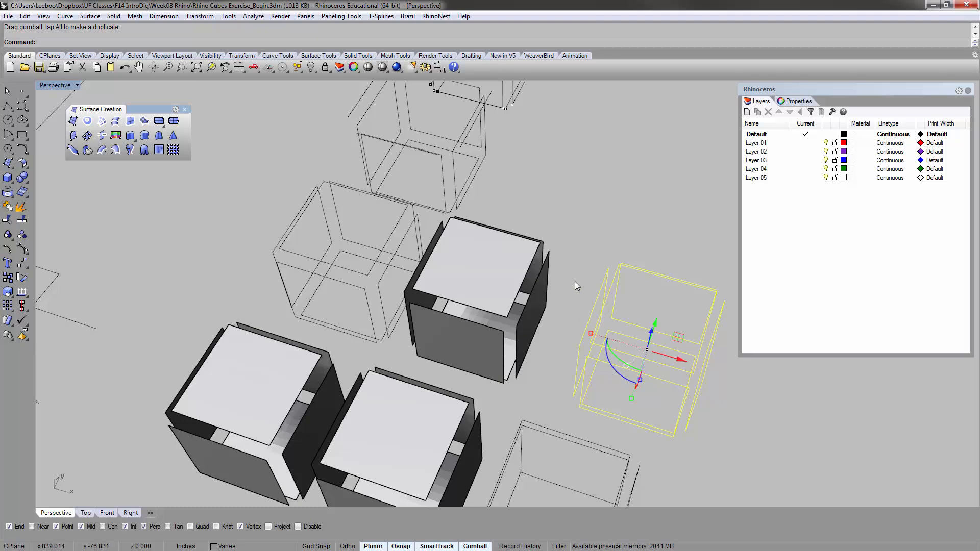
pyautogui.moveTo(553, 199)
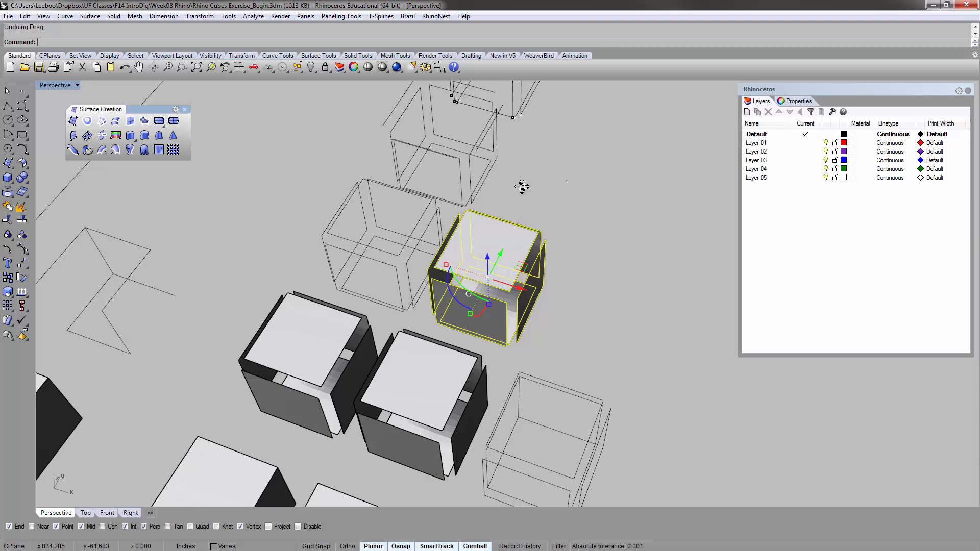
# - Drag the set of six border curves away from the faces with the gumball
pyautogui.moveTo(522, 186); pyautogui.dragTo(438, 273)
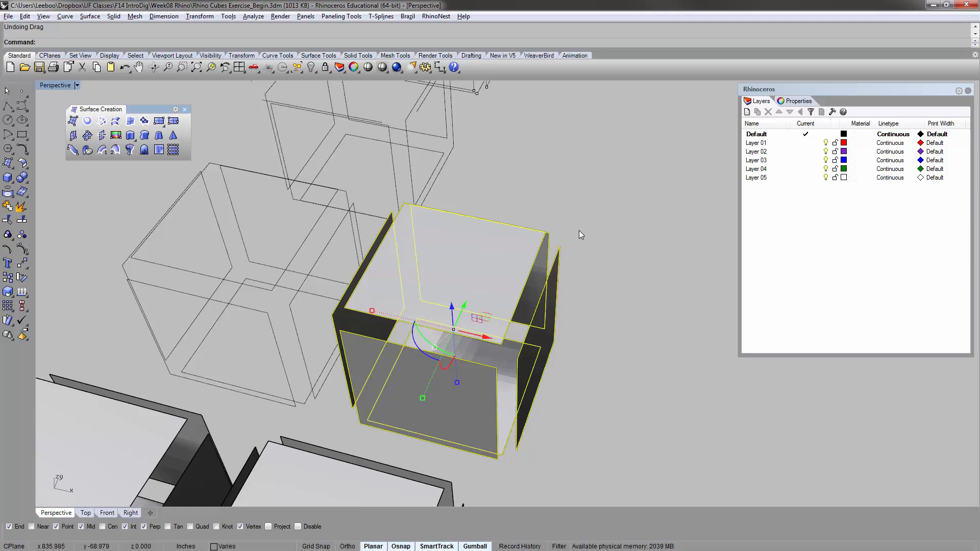
pyautogui.moveTo(581, 235); pyautogui.dragTo(494, 282)
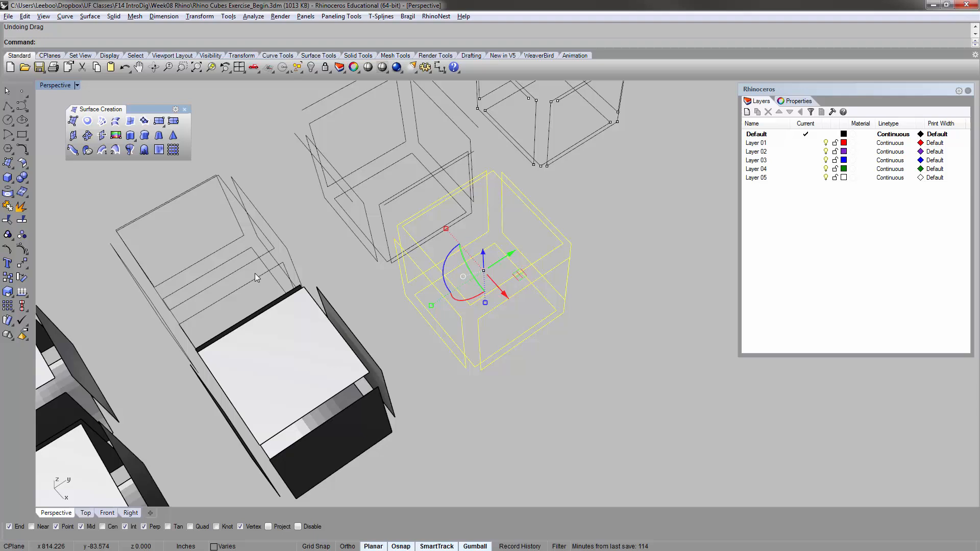
pyautogui.moveTo(201, 343)
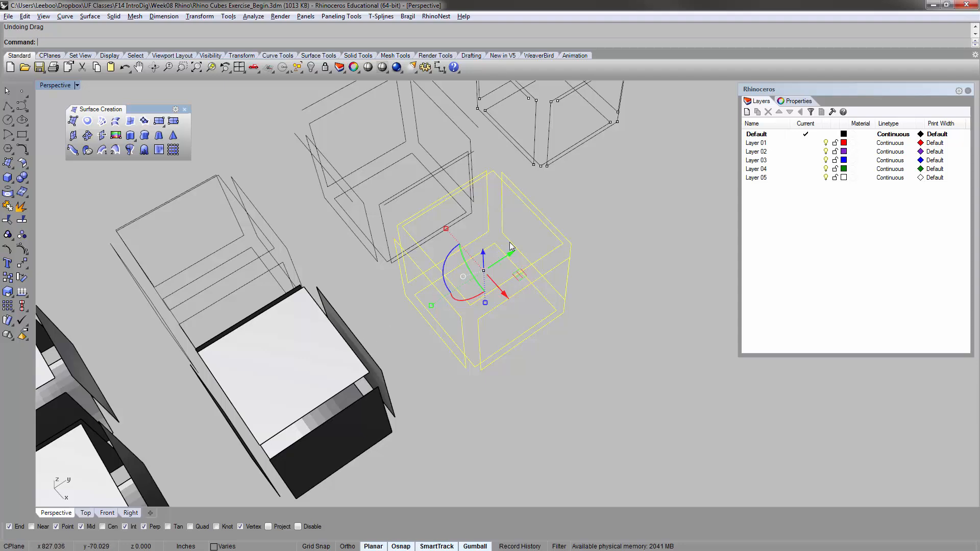
pyautogui.moveTo(552, 385)
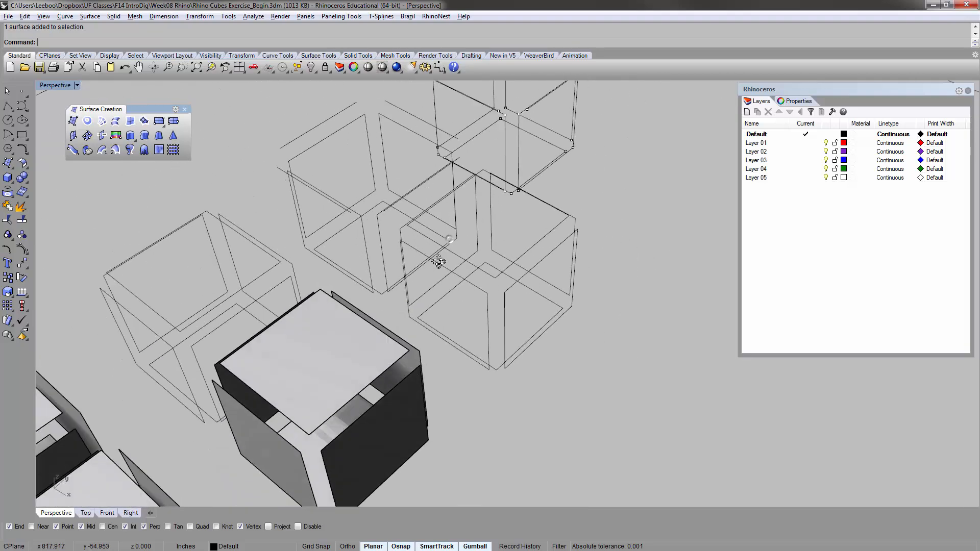
# - Drag individual face-border curves apart with the gumball into a spread-out wireframe
pyautogui.moveTo(438, 263); pyautogui.dragTo(563, 306)
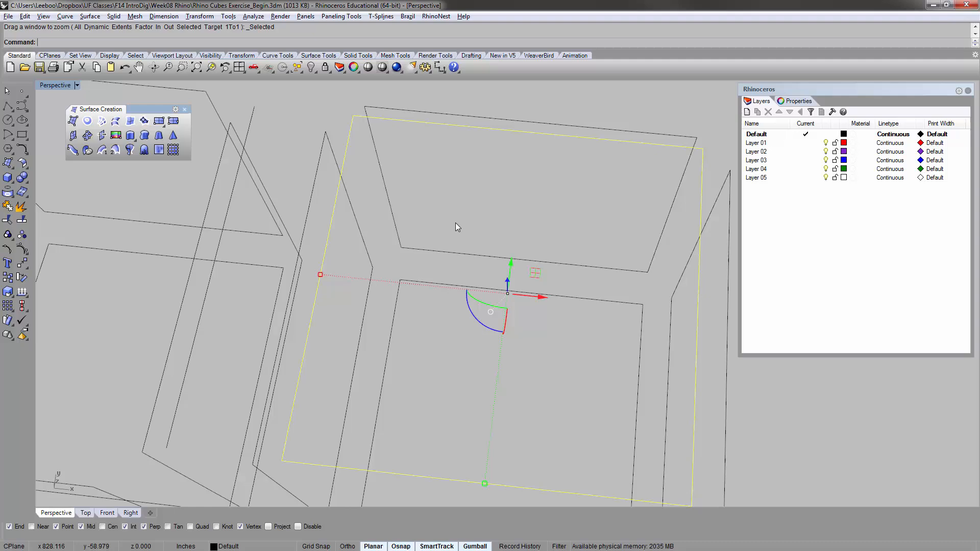
pyautogui.moveTo(456, 227); pyautogui.dragTo(545, 227)
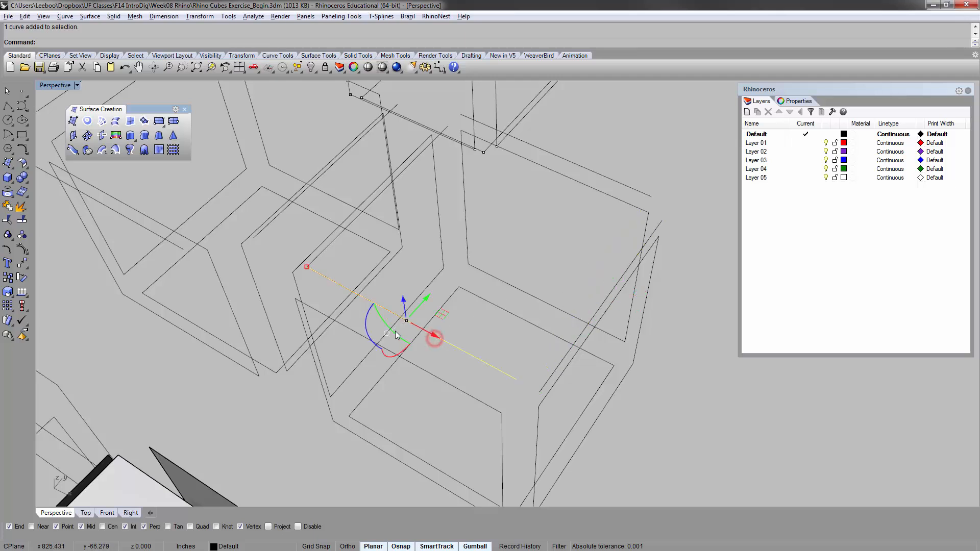
pyautogui.click(434, 339)
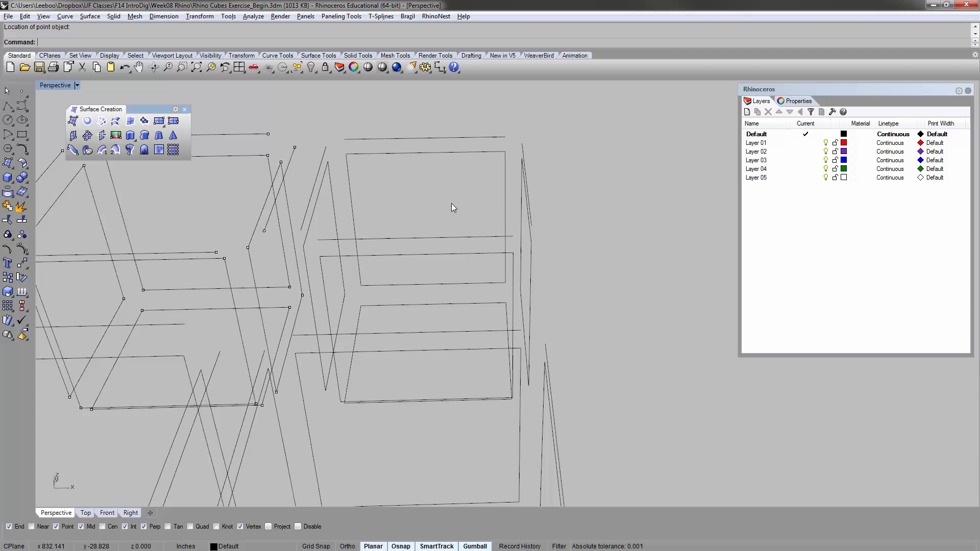
# - Divide a border curve into 7 equal segments, then repeat Divide on the next curve
pyautogui.write('Divide')
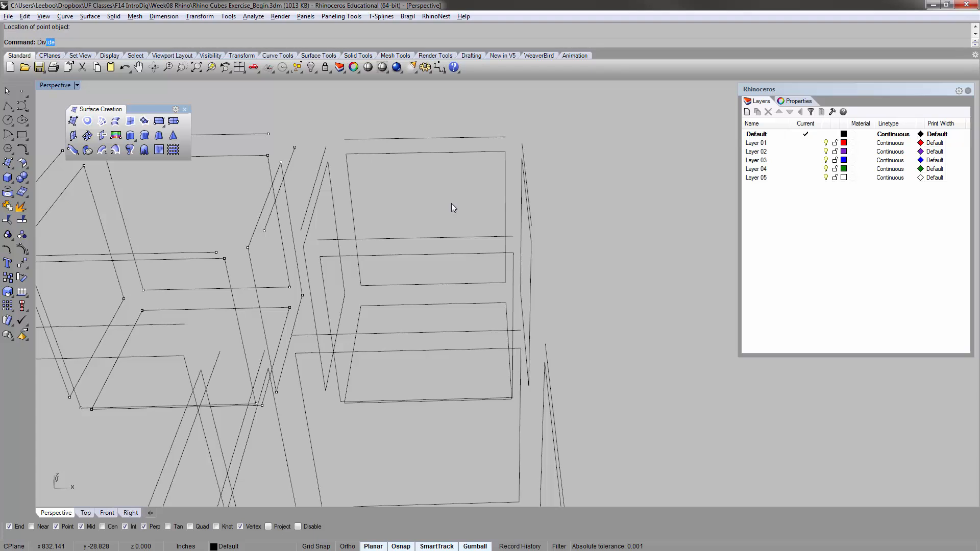
pyautogui.press('Enter')
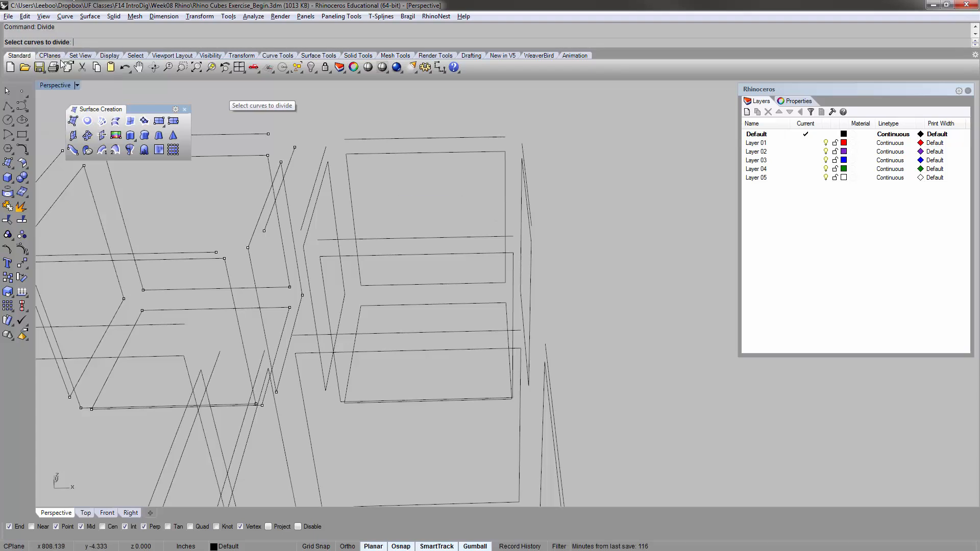
pyautogui.moveTo(381, 147)
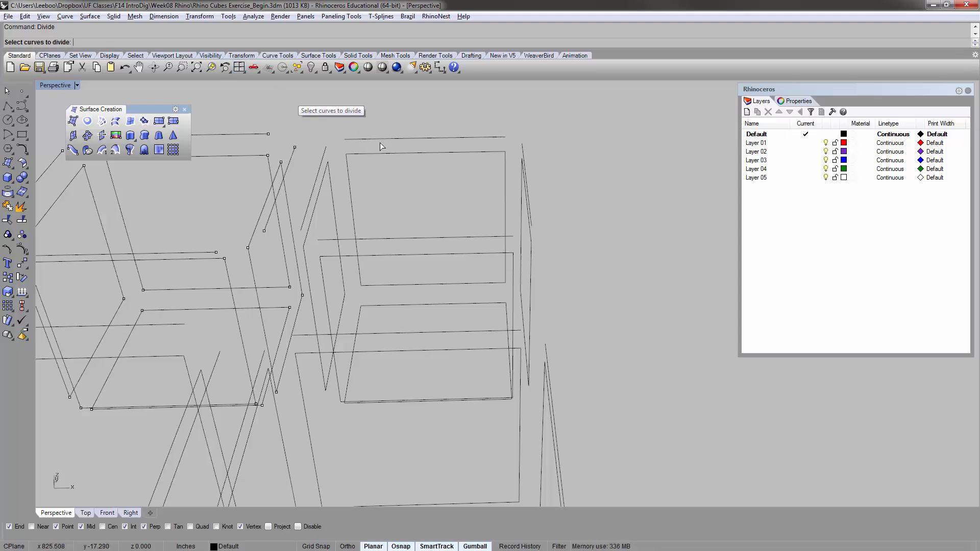
pyautogui.click(424, 137)
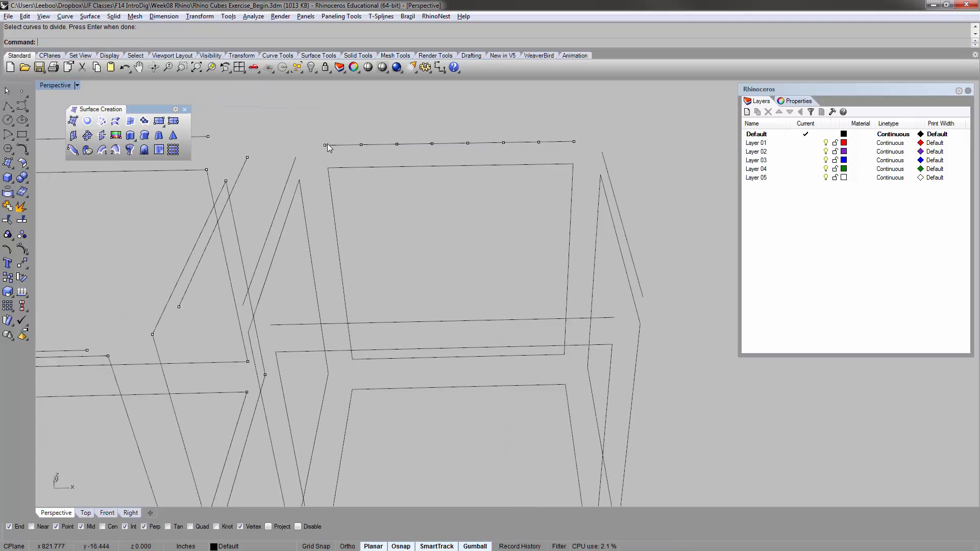
pyautogui.moveTo(589, 141)
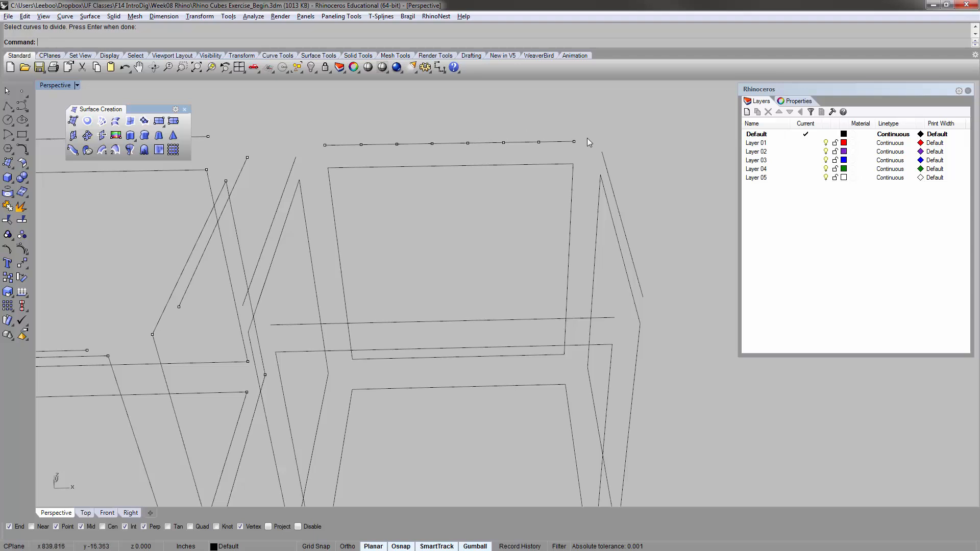
pyautogui.press('ctrl+z')
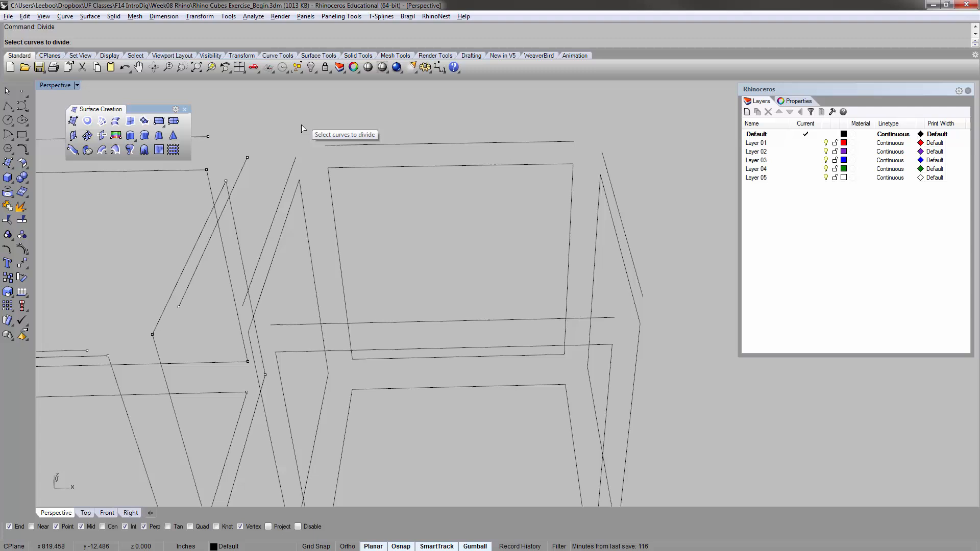
pyautogui.click(444, 142)
pyautogui.write('1')
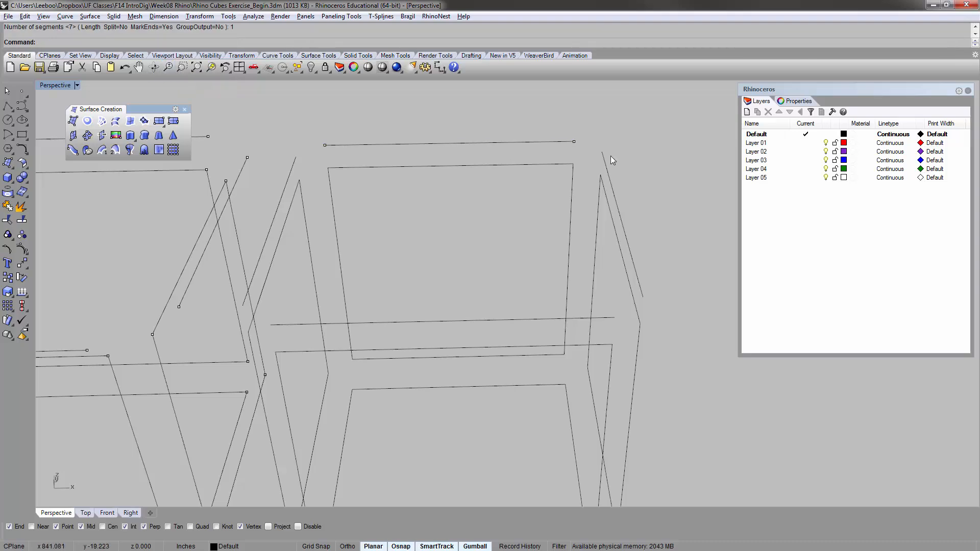
pyautogui.moveTo(513, 138)
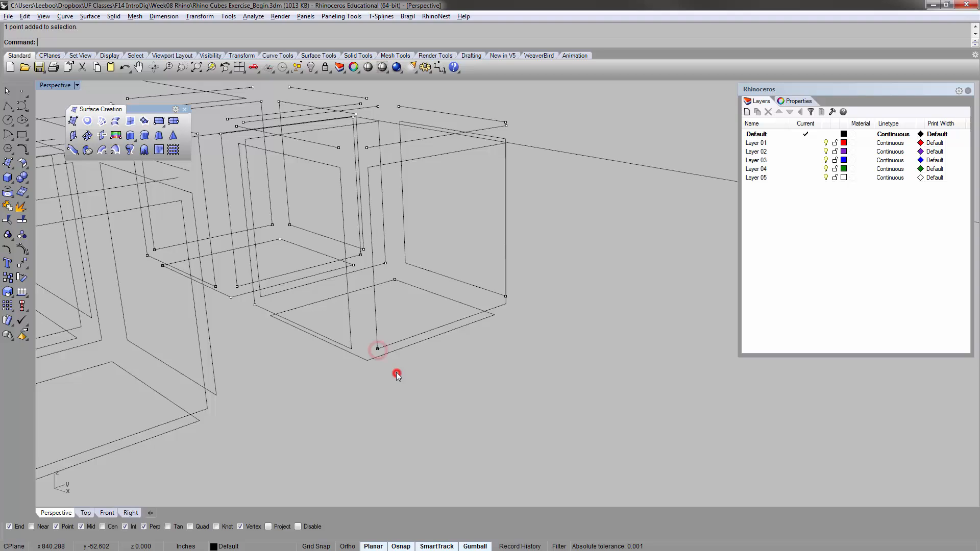
# - Divide the border curves with MarkEnds and GroupOutput so grouped points mark the corners
pyautogui.click(378, 350)
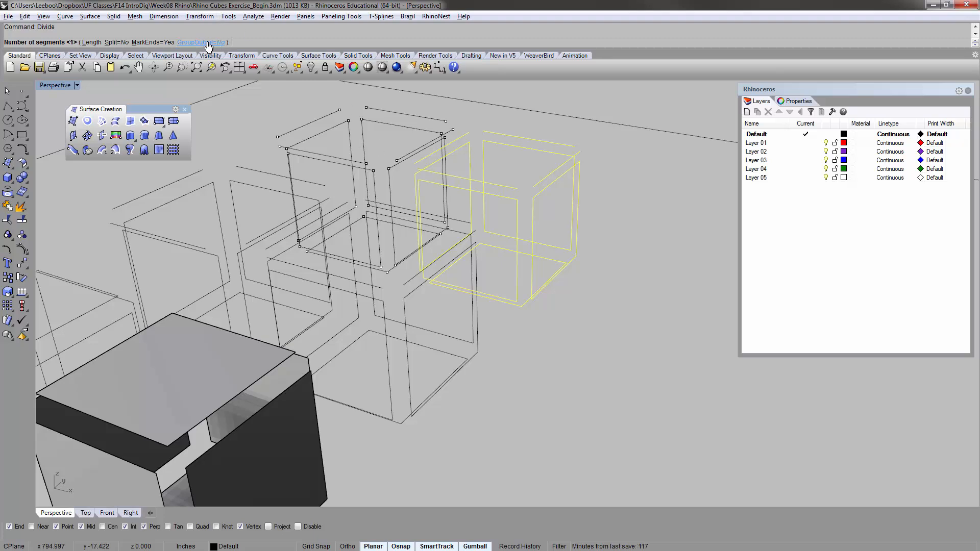
pyautogui.click(201, 41)
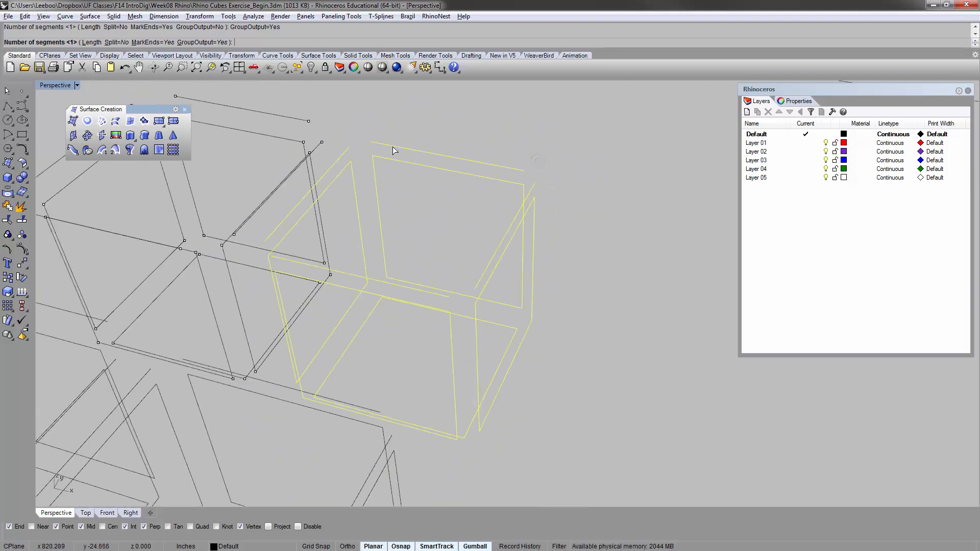
pyautogui.moveTo(422, 156)
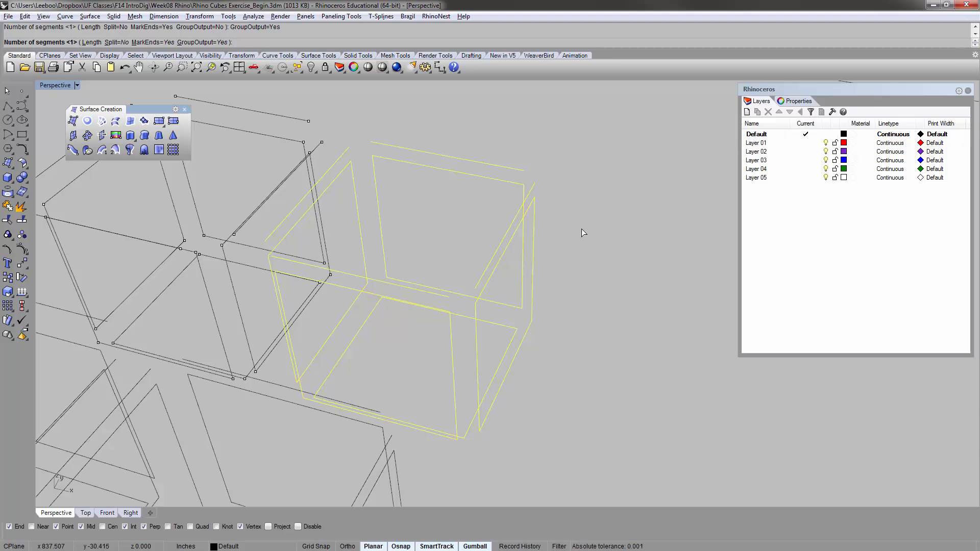
pyautogui.click(581, 227)
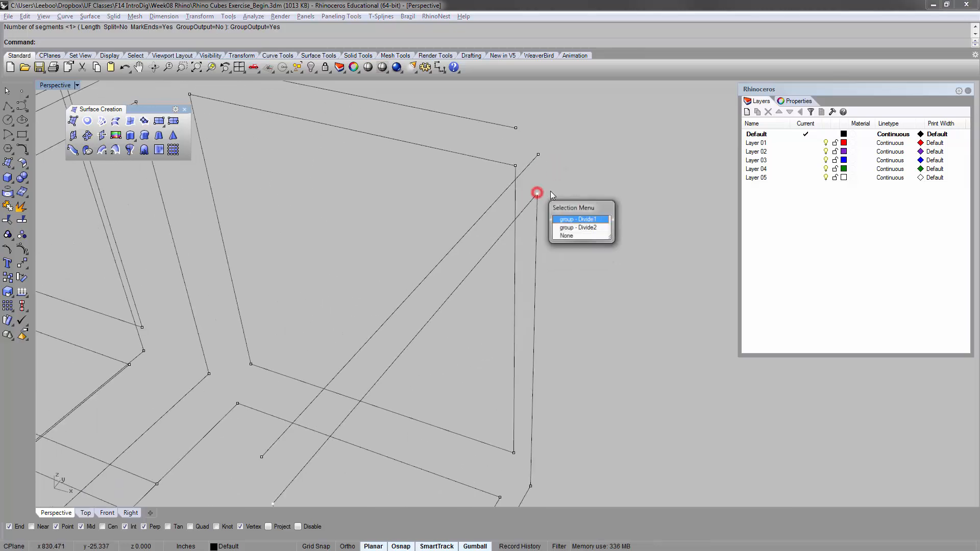
pyautogui.moveTo(578, 228)
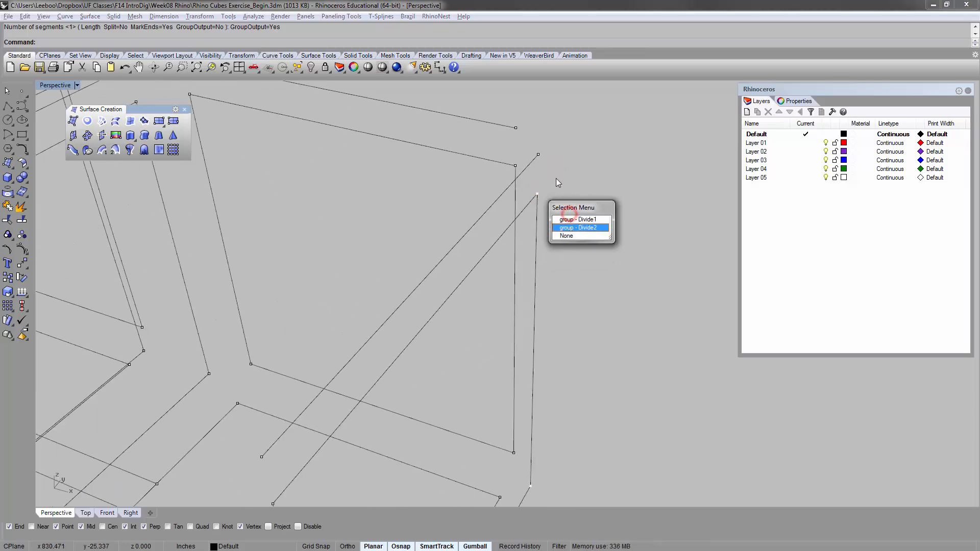
# - Pick the point group and then the corner edge curve through the Selection Menu
pyautogui.click(580, 228)
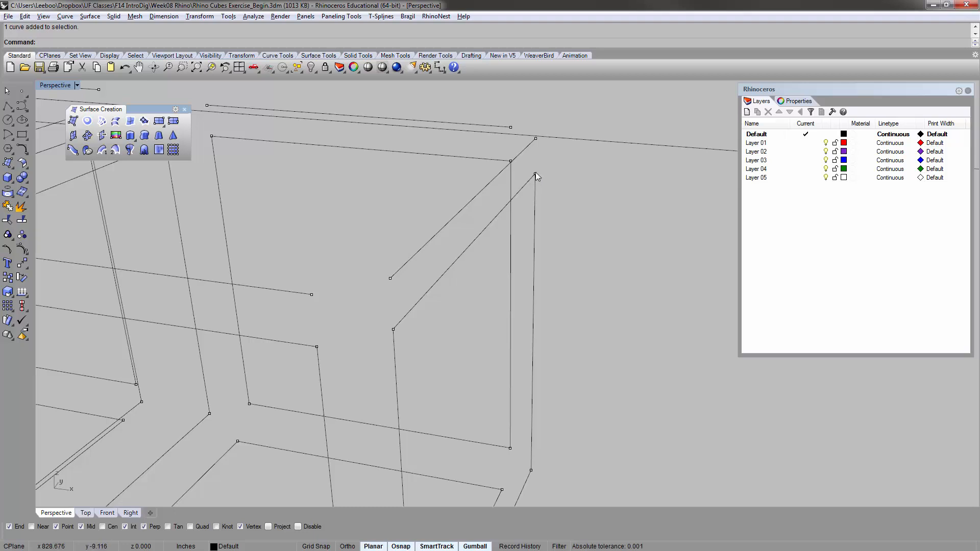
pyautogui.click(534, 139)
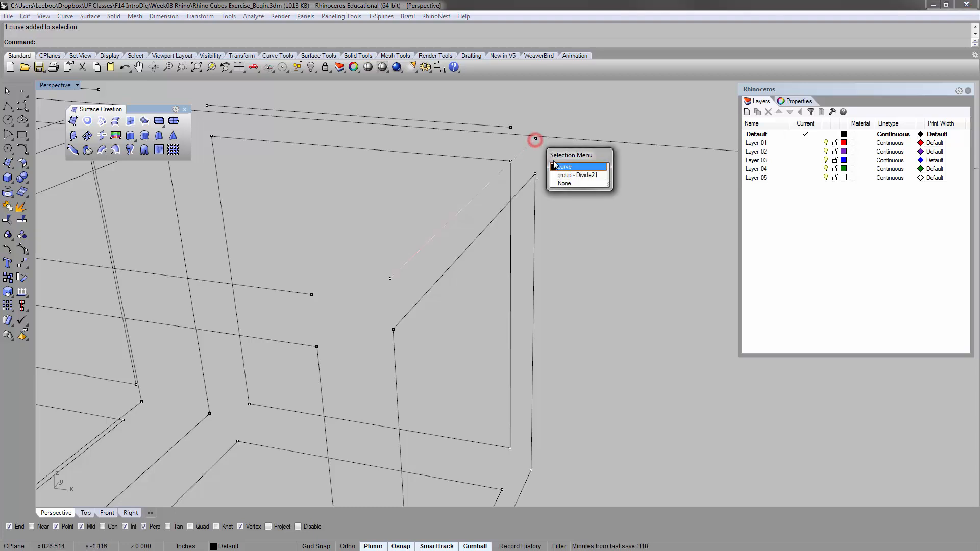
pyautogui.click(564, 167)
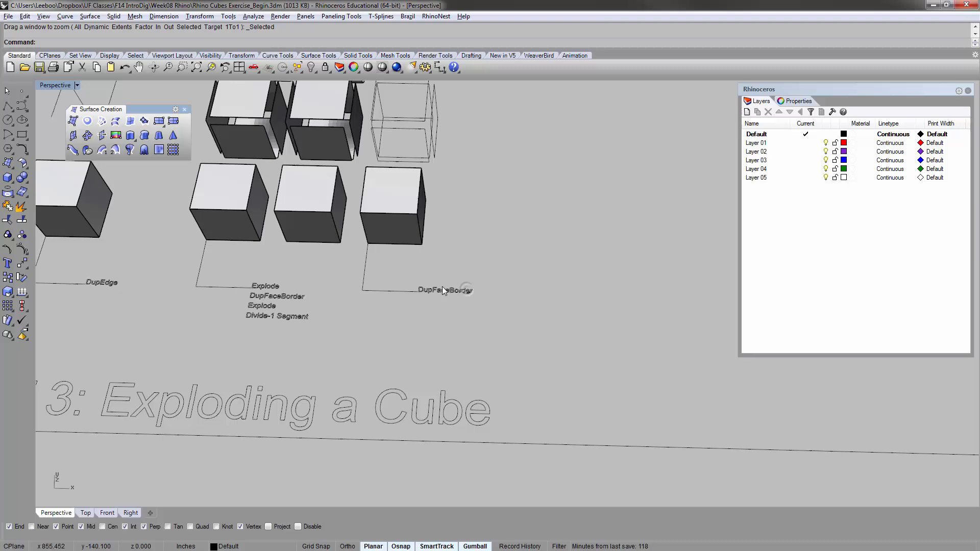
# - Zoom to the DupFaceBorder cube and duplicate all its face borders as curves
pyautogui.click(405, 145)
pyautogui.write('DupFaceBorder')
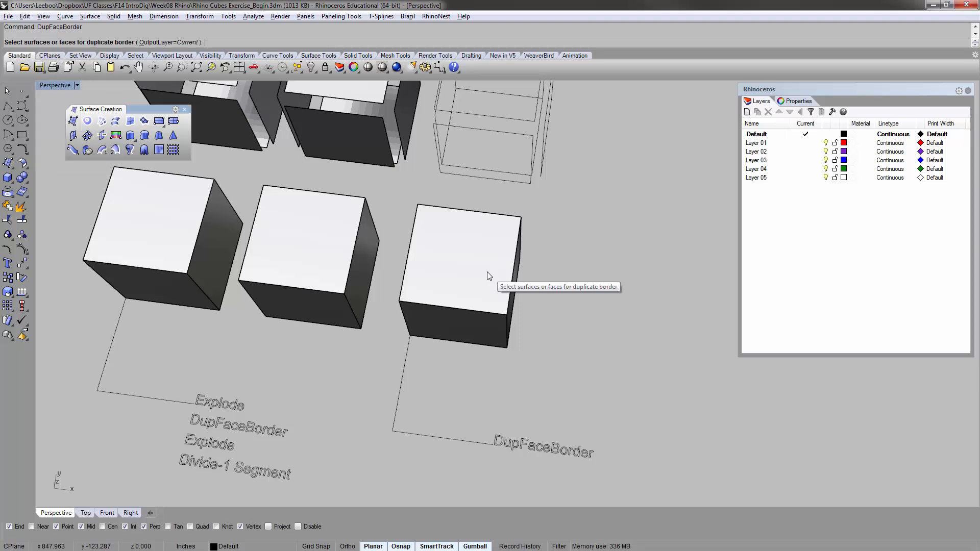
pyautogui.click(455, 256)
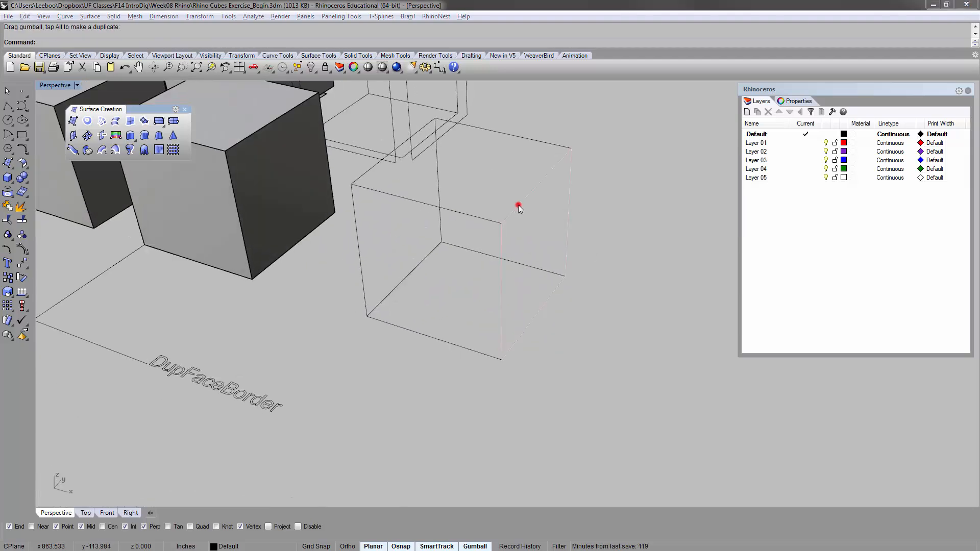
# - Select the right face's square border curve among the overlapping wireframe edges via the Selection Menu
pyautogui.click(517, 206)
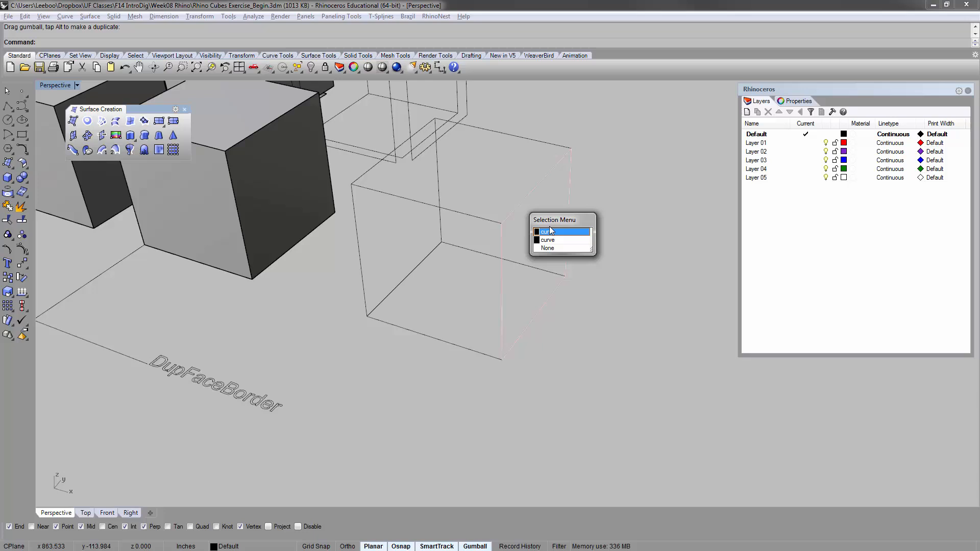
pyautogui.click(549, 232)
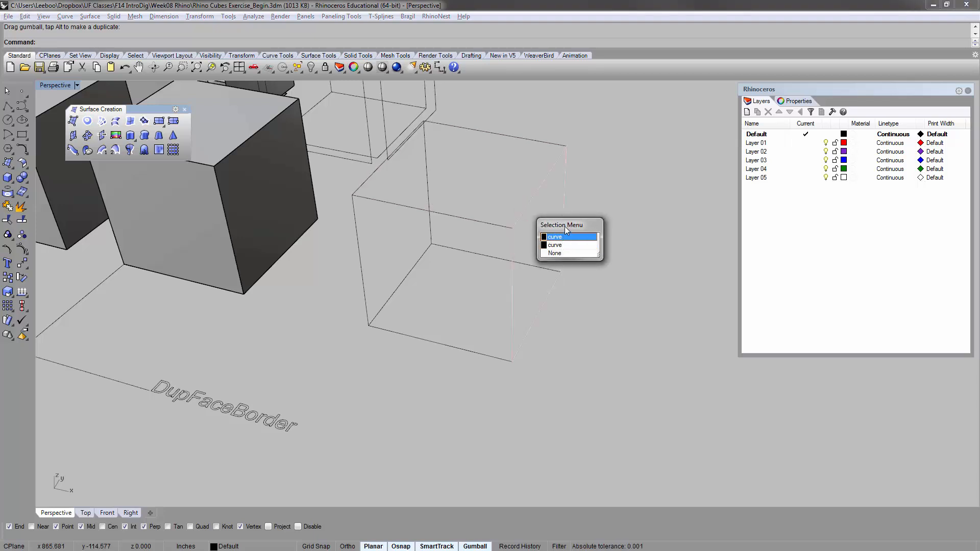
pyautogui.click(555, 253)
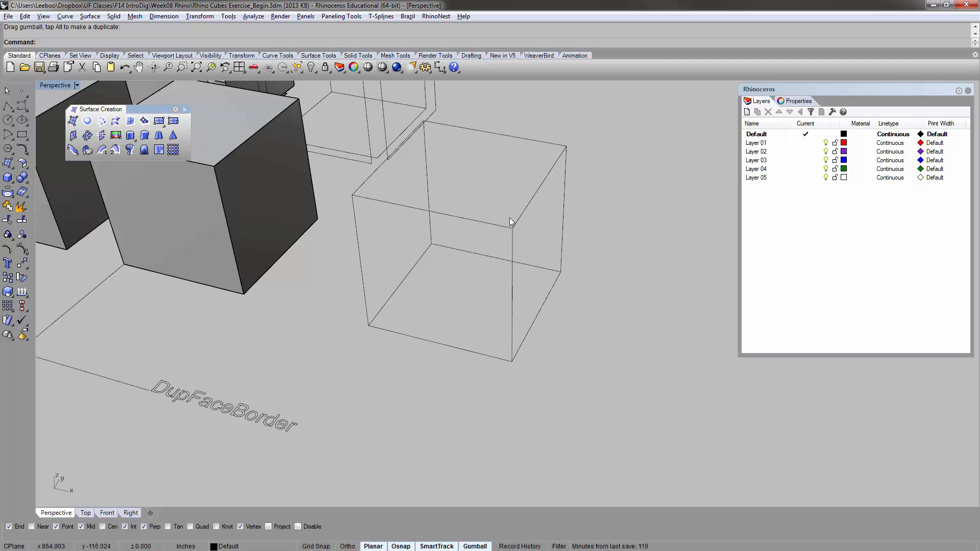
pyautogui.moveTo(513, 234)
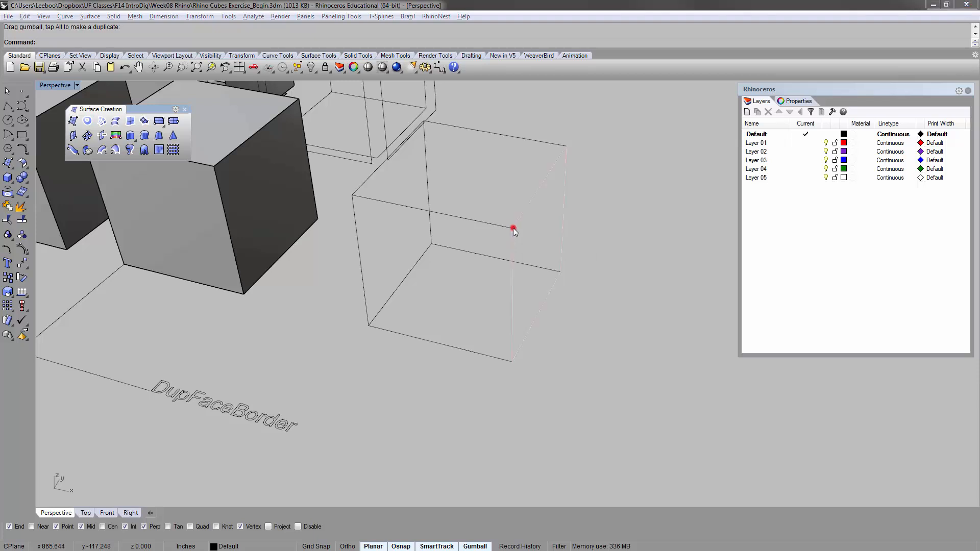
pyautogui.click(513, 229)
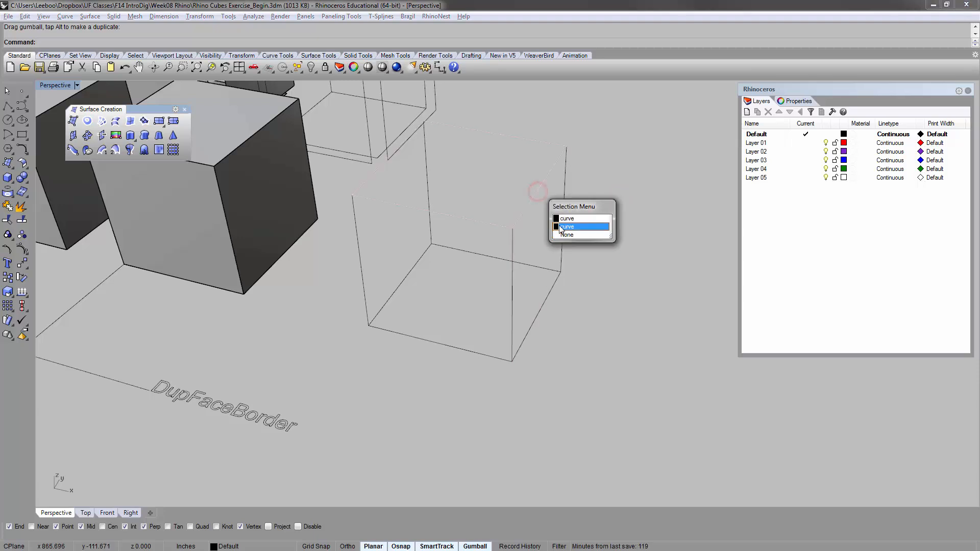
pyautogui.click(567, 226)
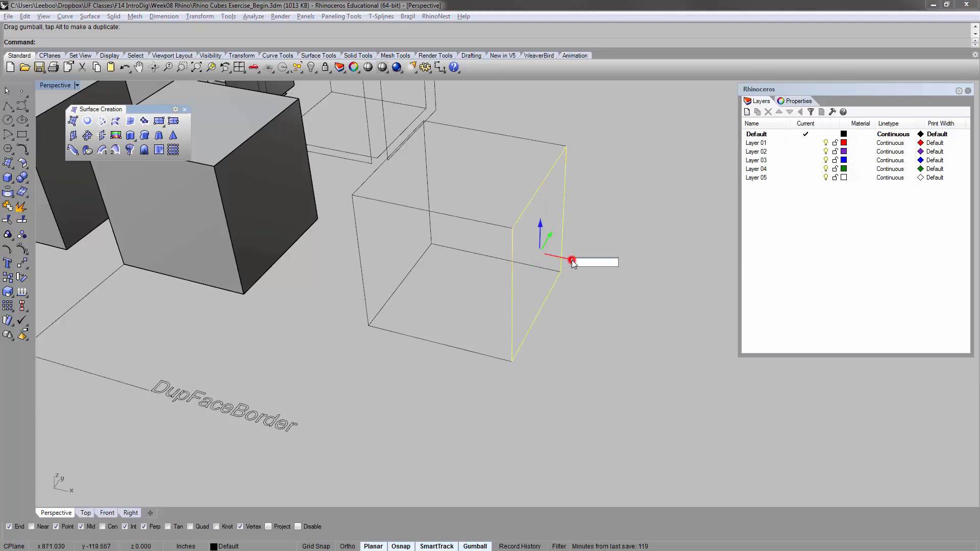